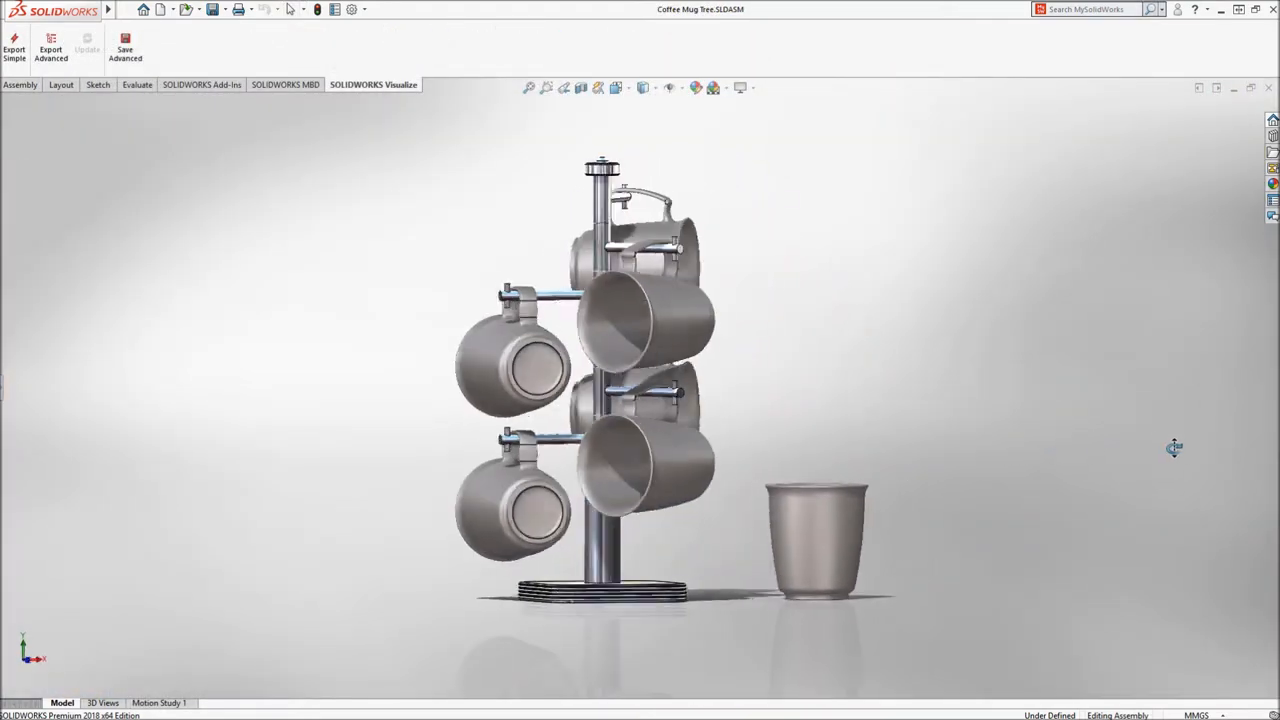
Import Coffee Mug Tree.SLDASM from Recent Documents, keeping the default import settings for scene, appearances and cameras.
click(372, 84)
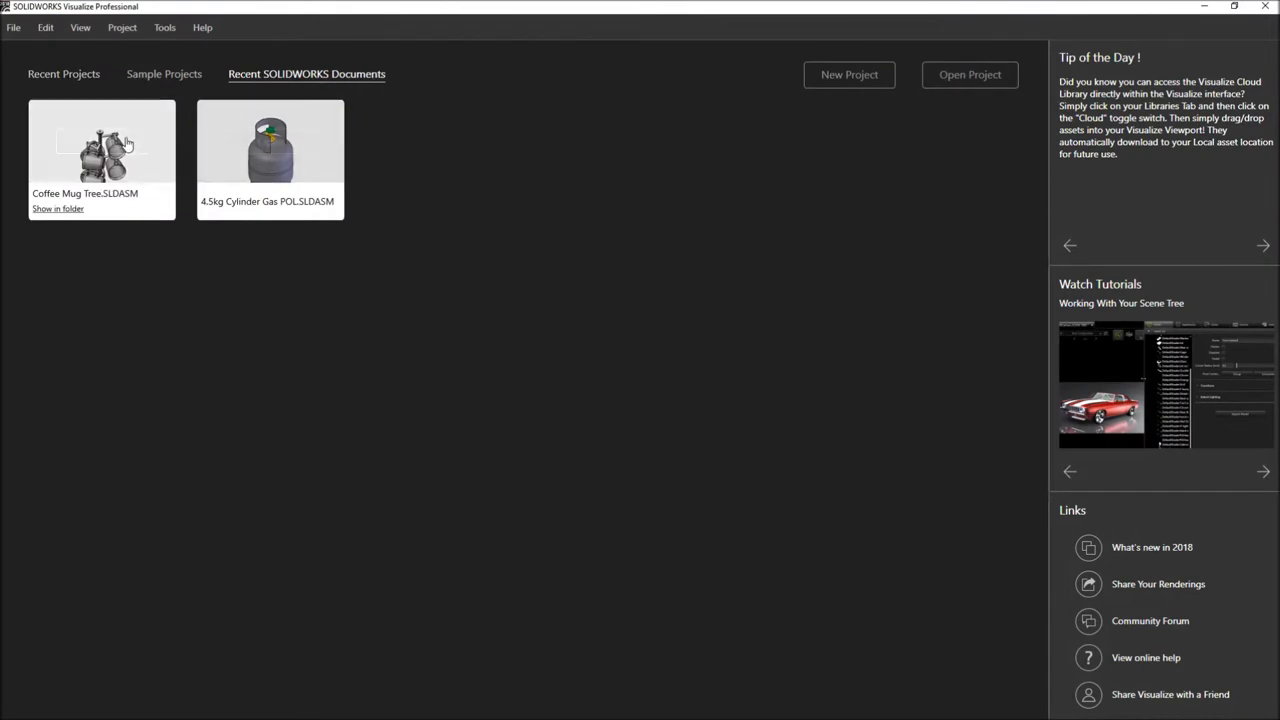
double_click(100, 144)
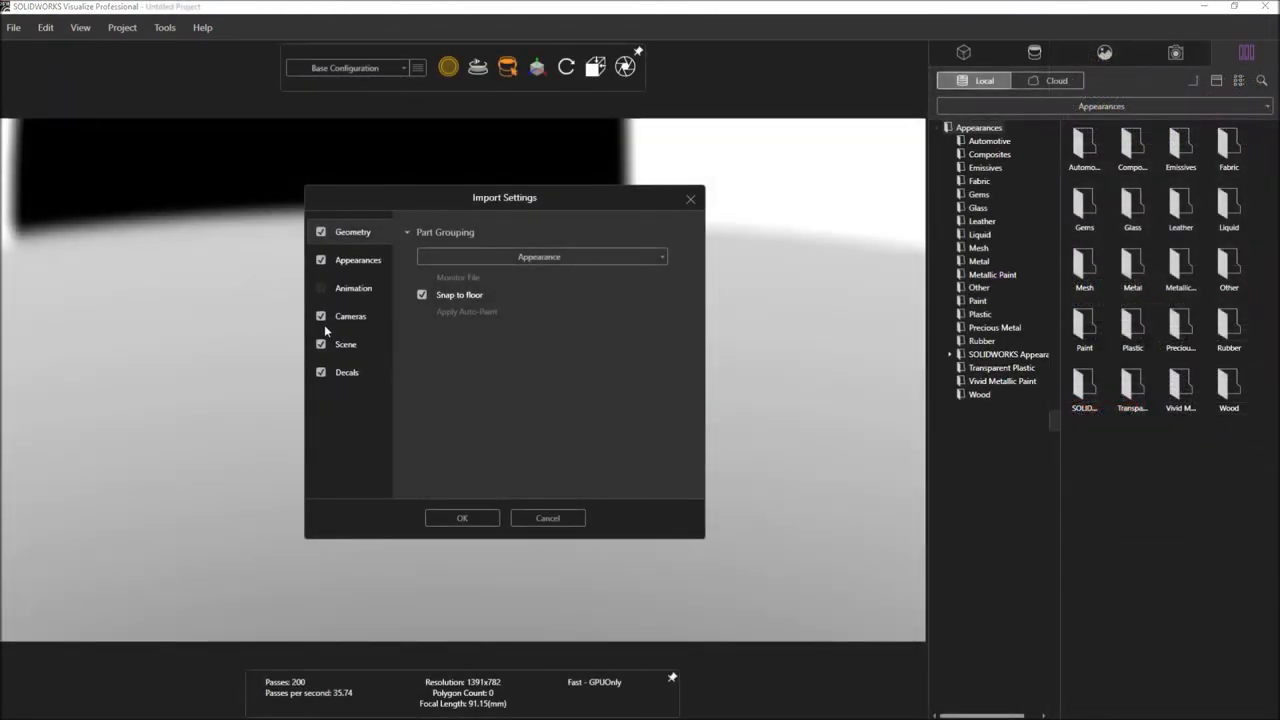
click(344, 344)
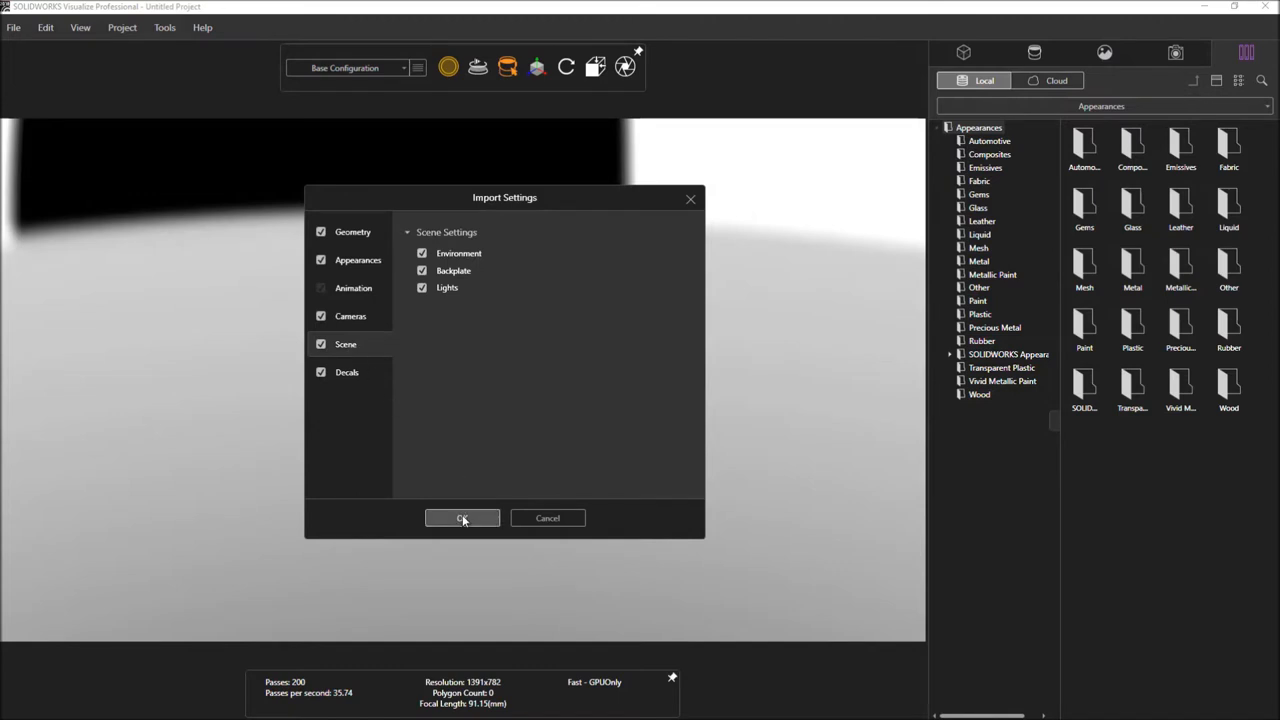
click(462, 518)
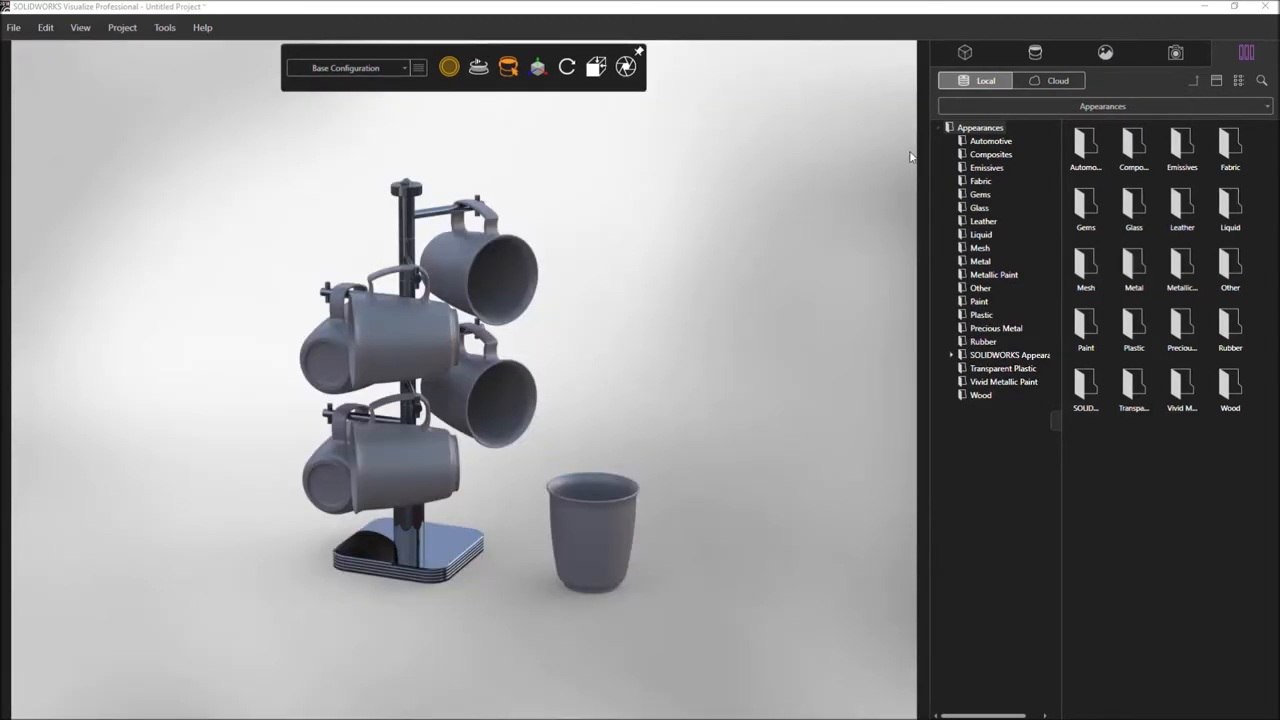
In Scenes, enable then disable the Directional4 light, and show the imported cameras list.
click(1104, 52)
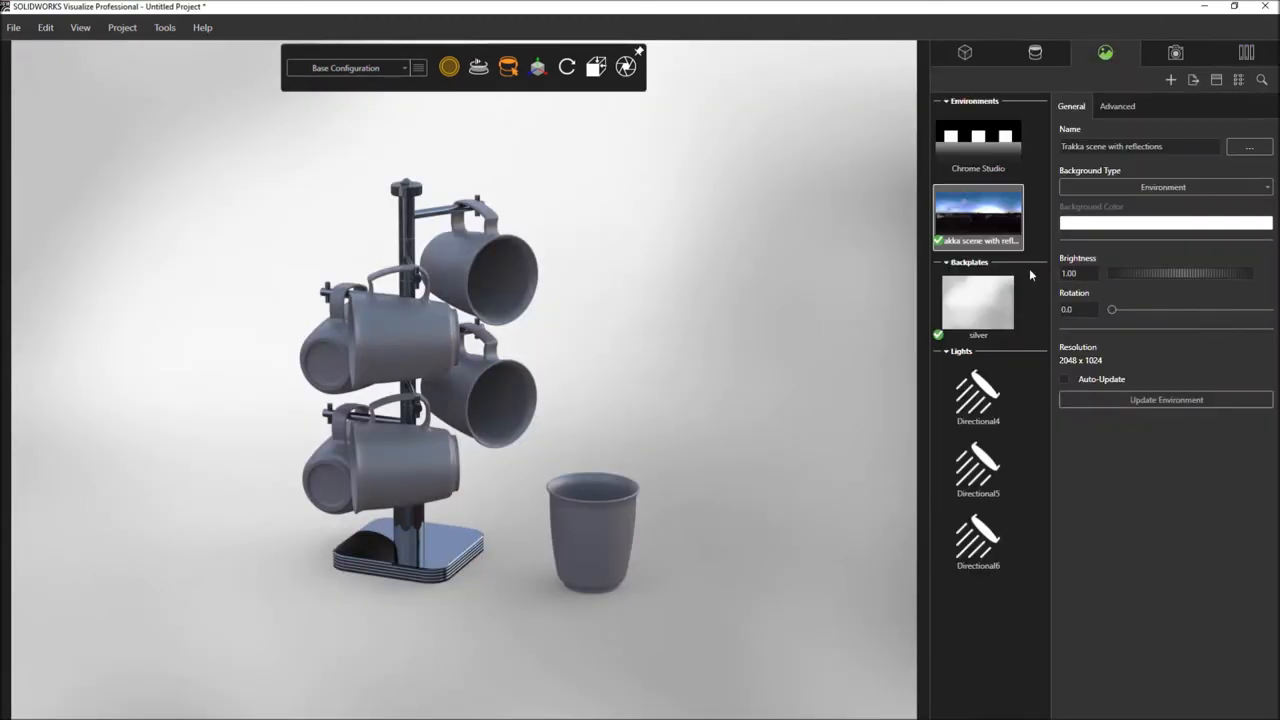
click(978, 396)
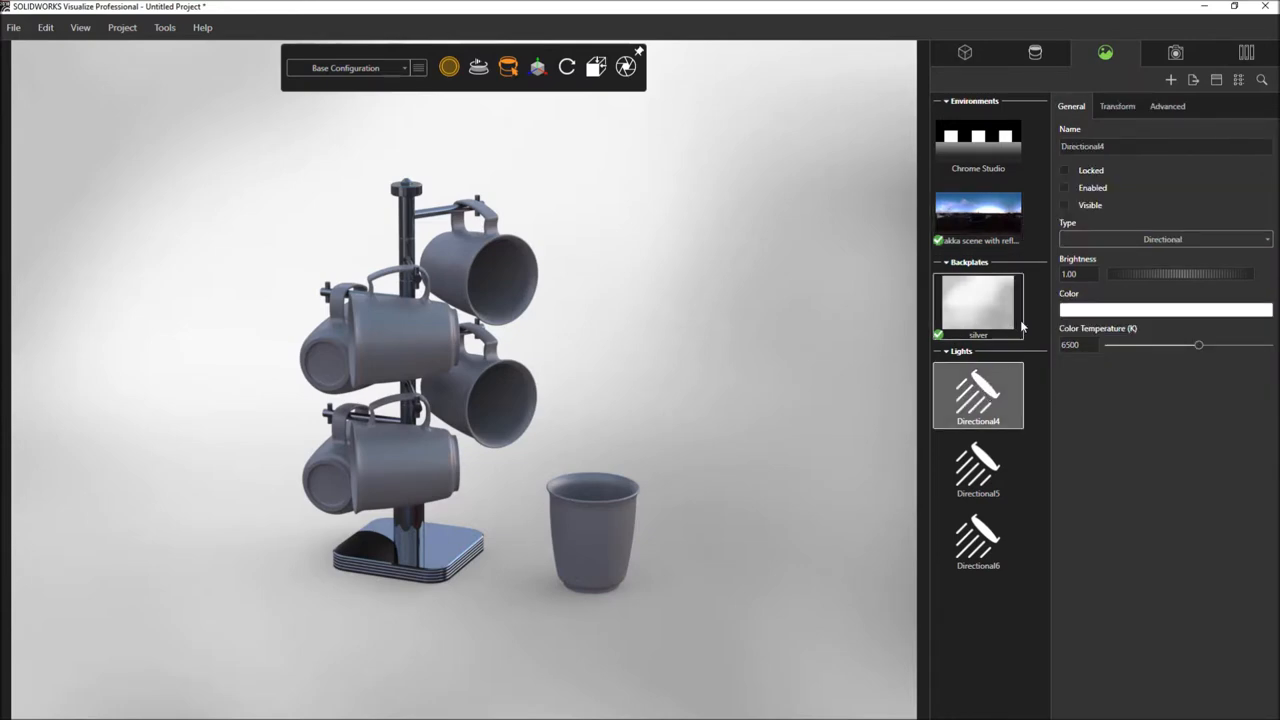
click(1064, 188)
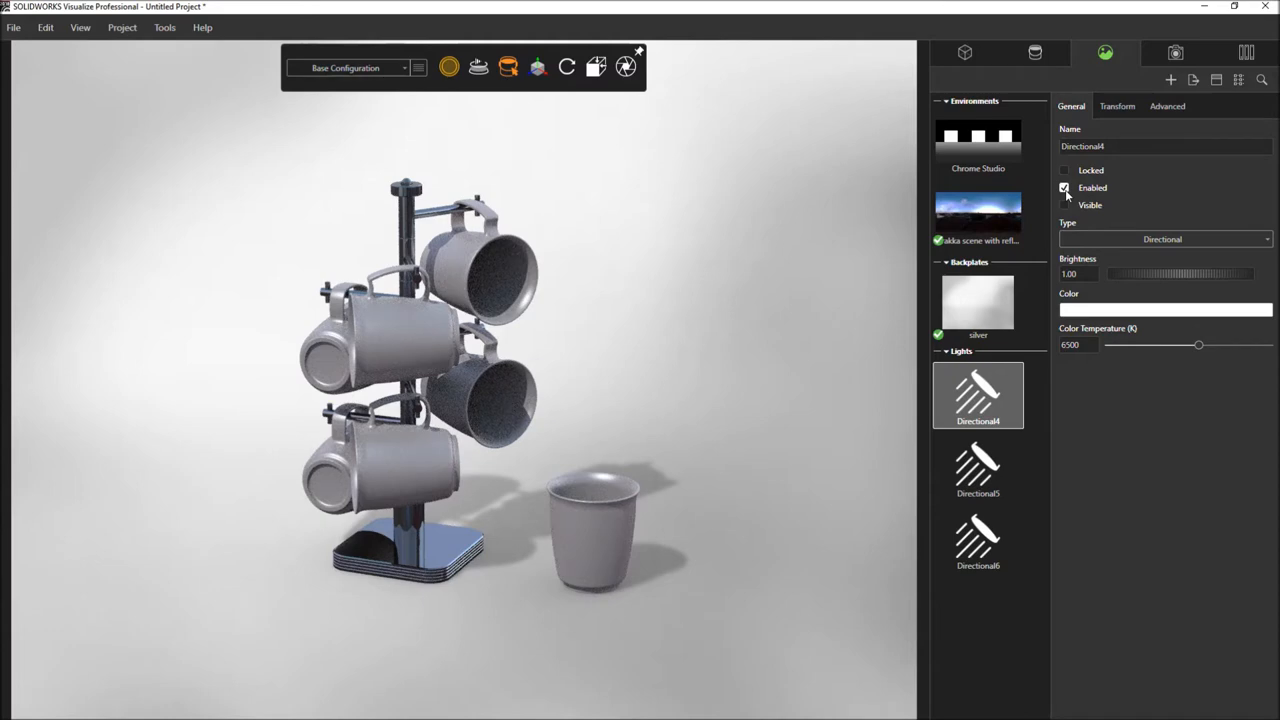
click(1064, 188)
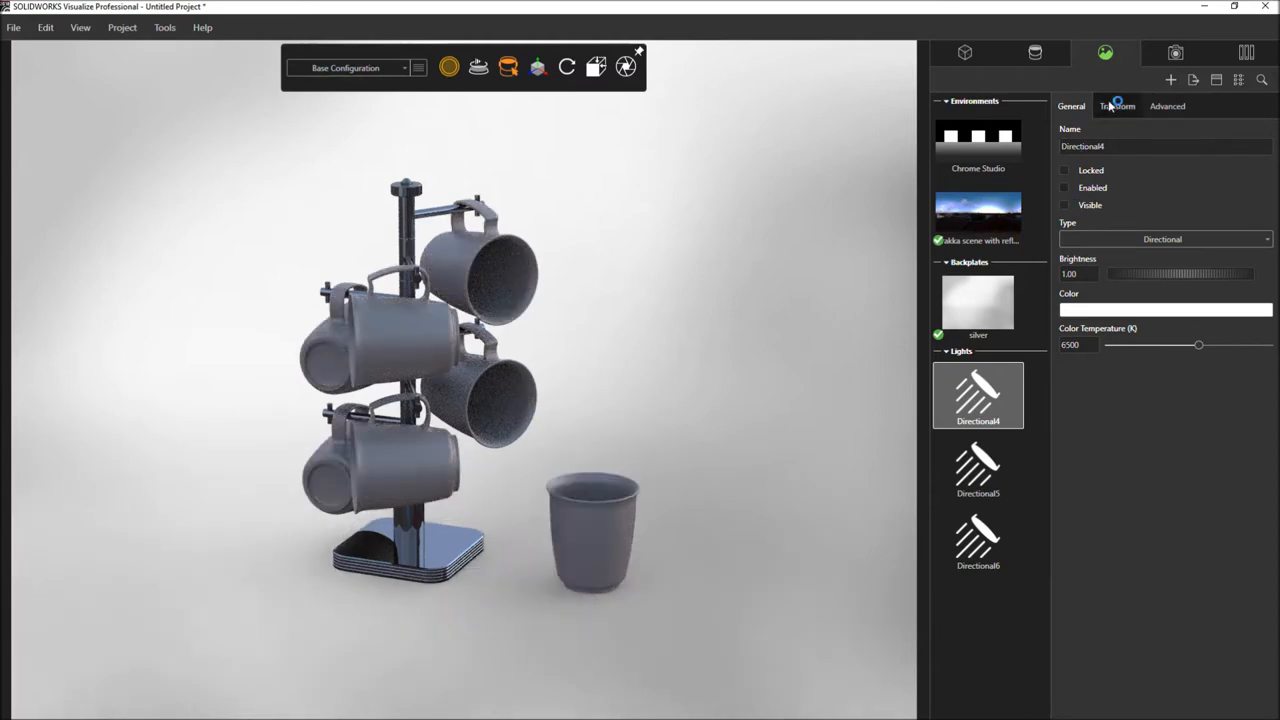
click(1176, 52)
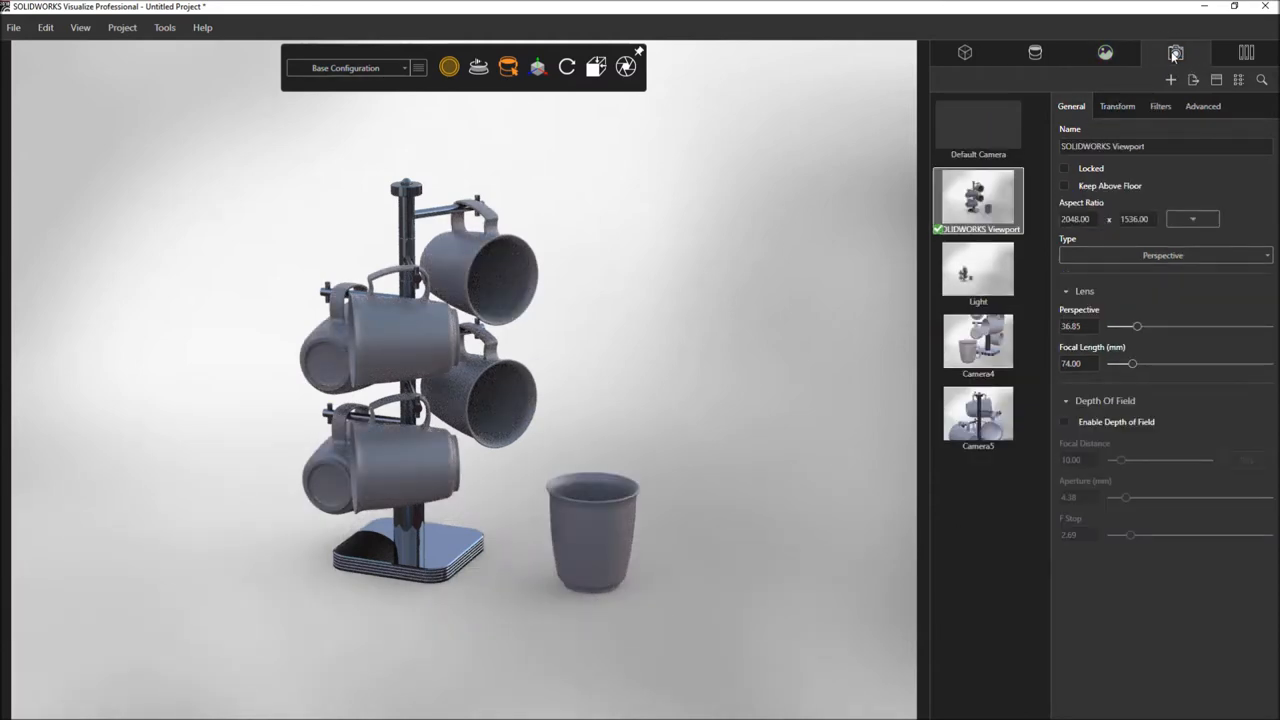
Activate Camera4, shorten its focal length slightly and focus depth of field on the stand's central post.
click(976, 344)
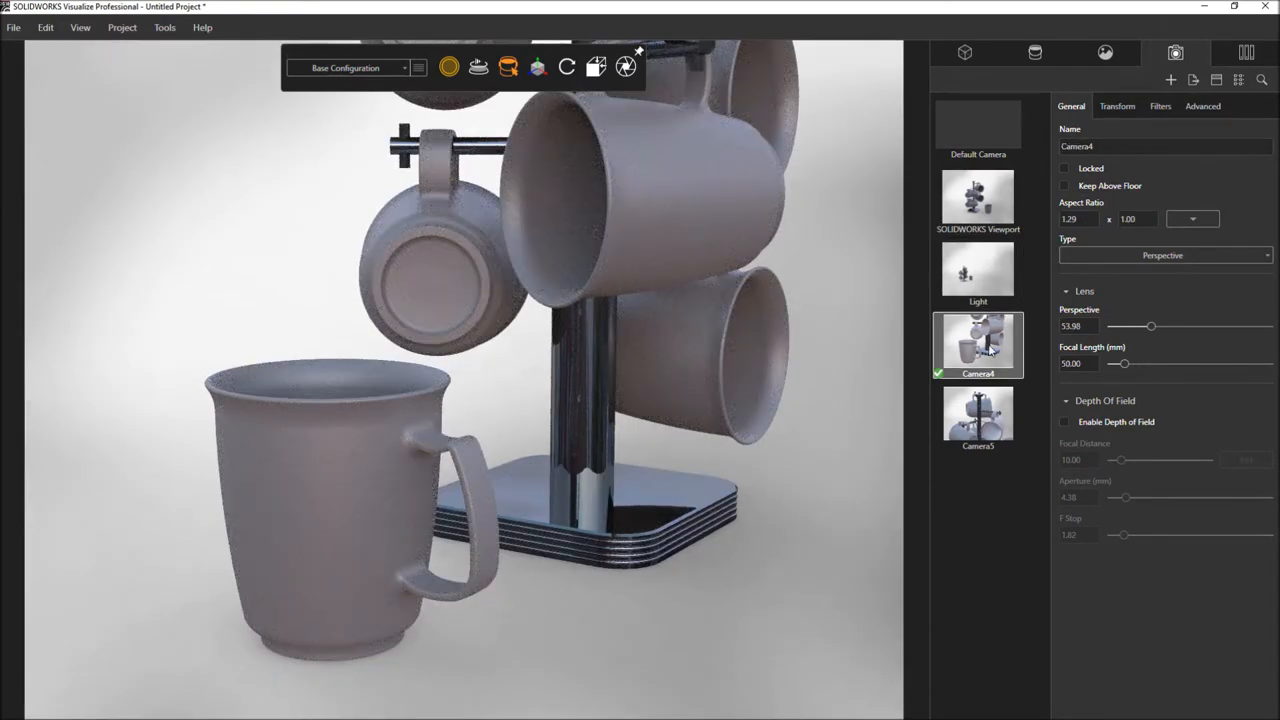
drag(1150, 326, 1156, 326)
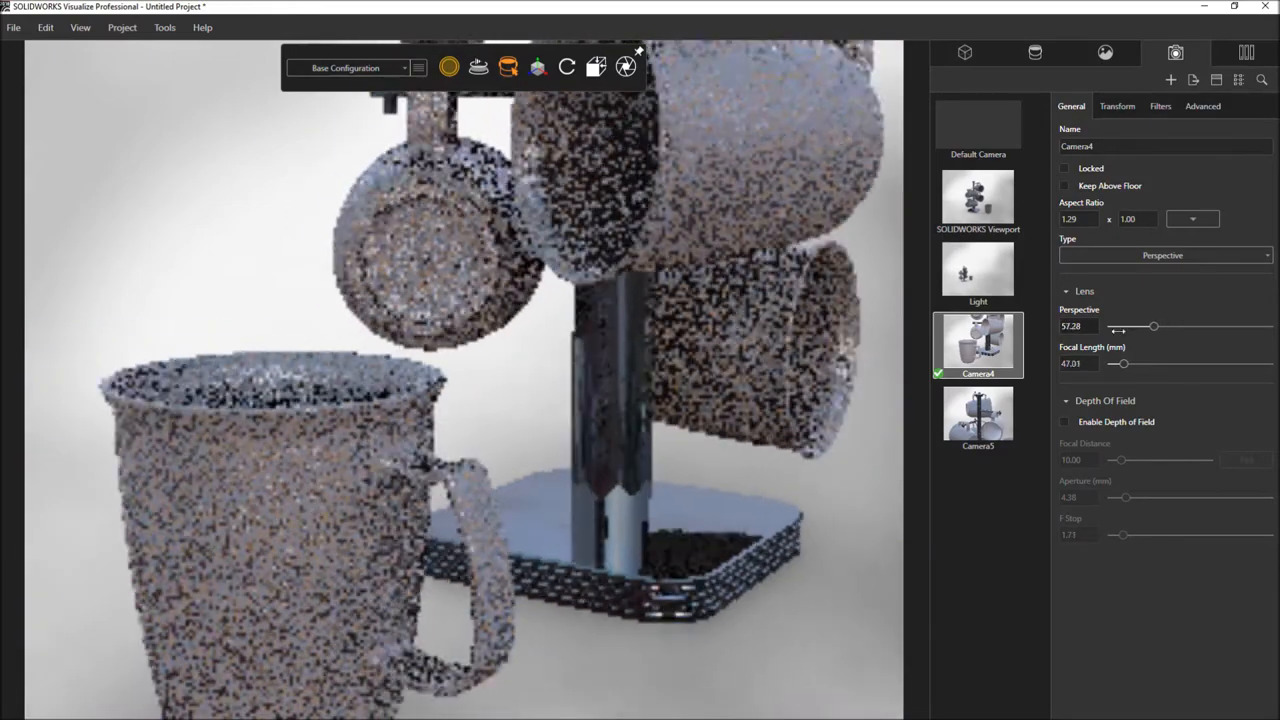
click(1064, 420)
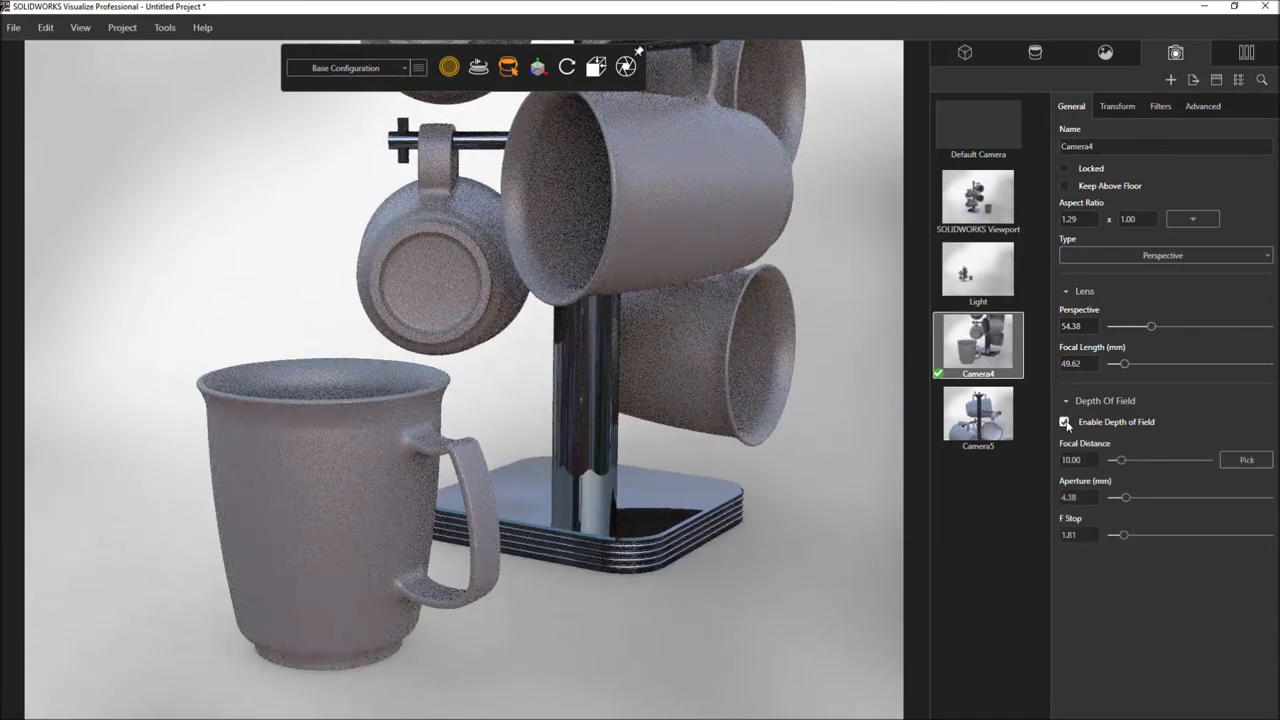
click(1064, 420)
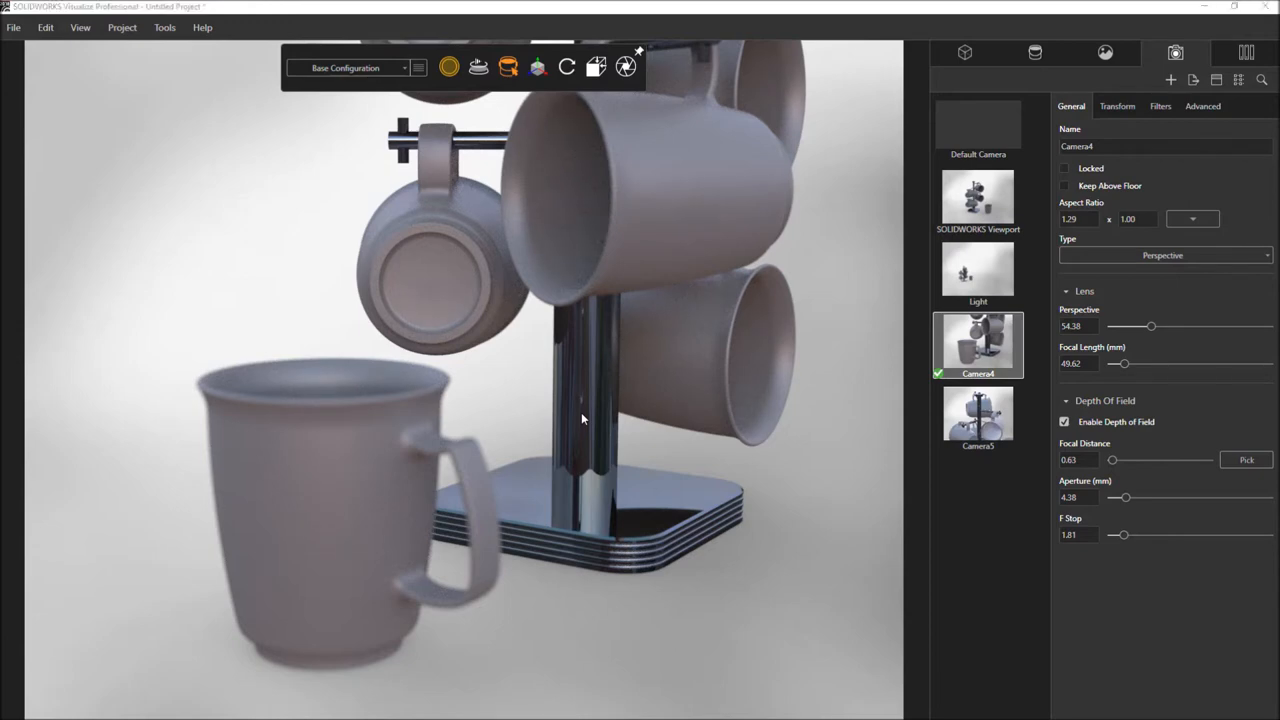
click(1036, 52)
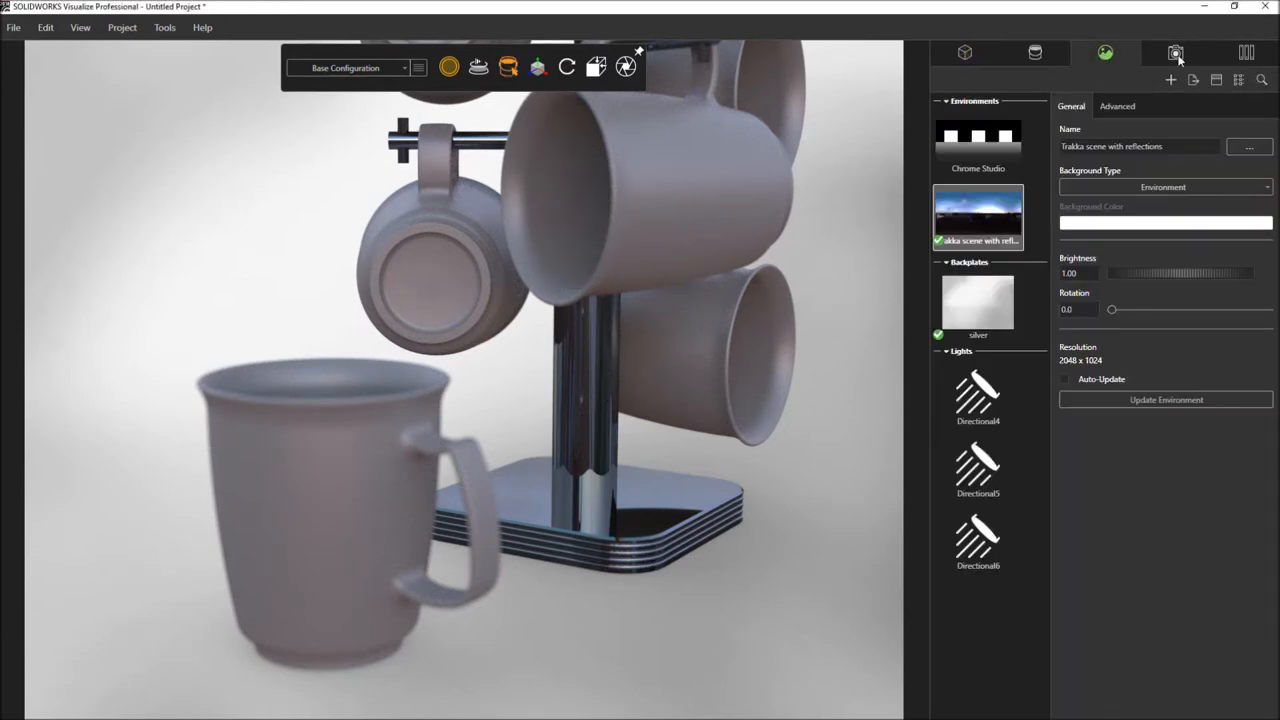
Uncheck Enable Depth of Field in Camera4's General settings so the front mug is sharp again.
click(1176, 52)
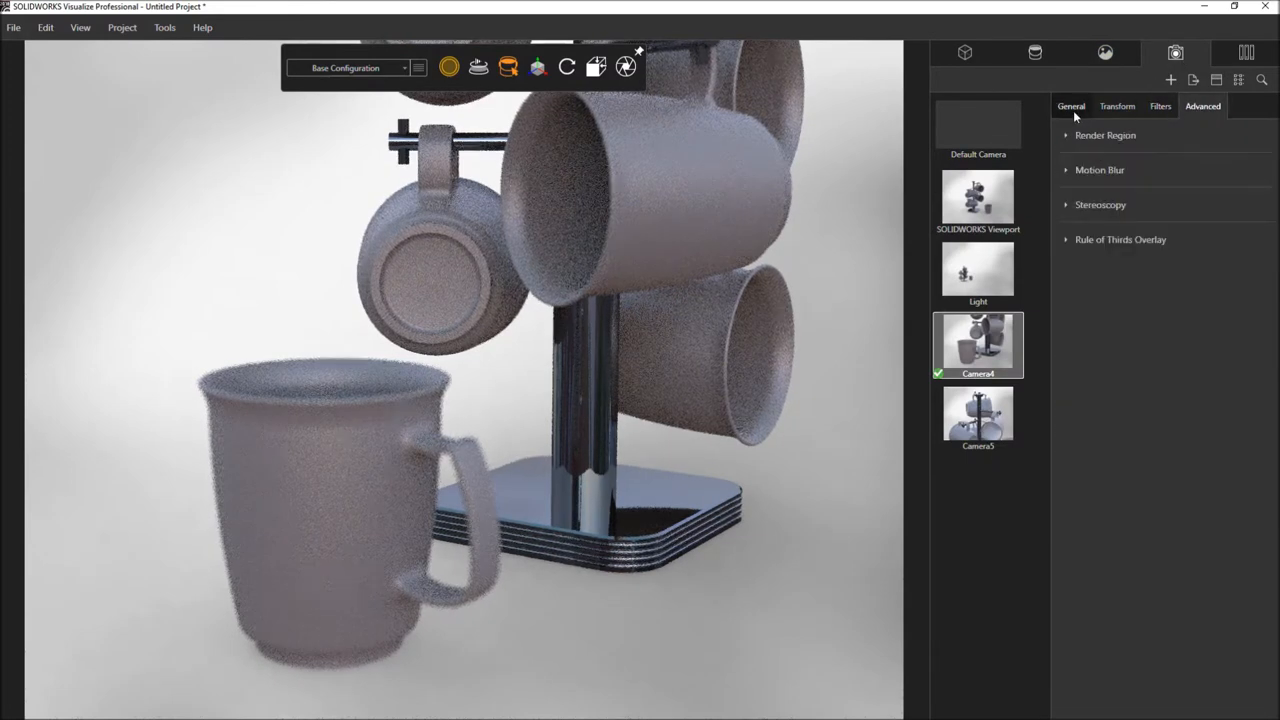
click(1072, 106)
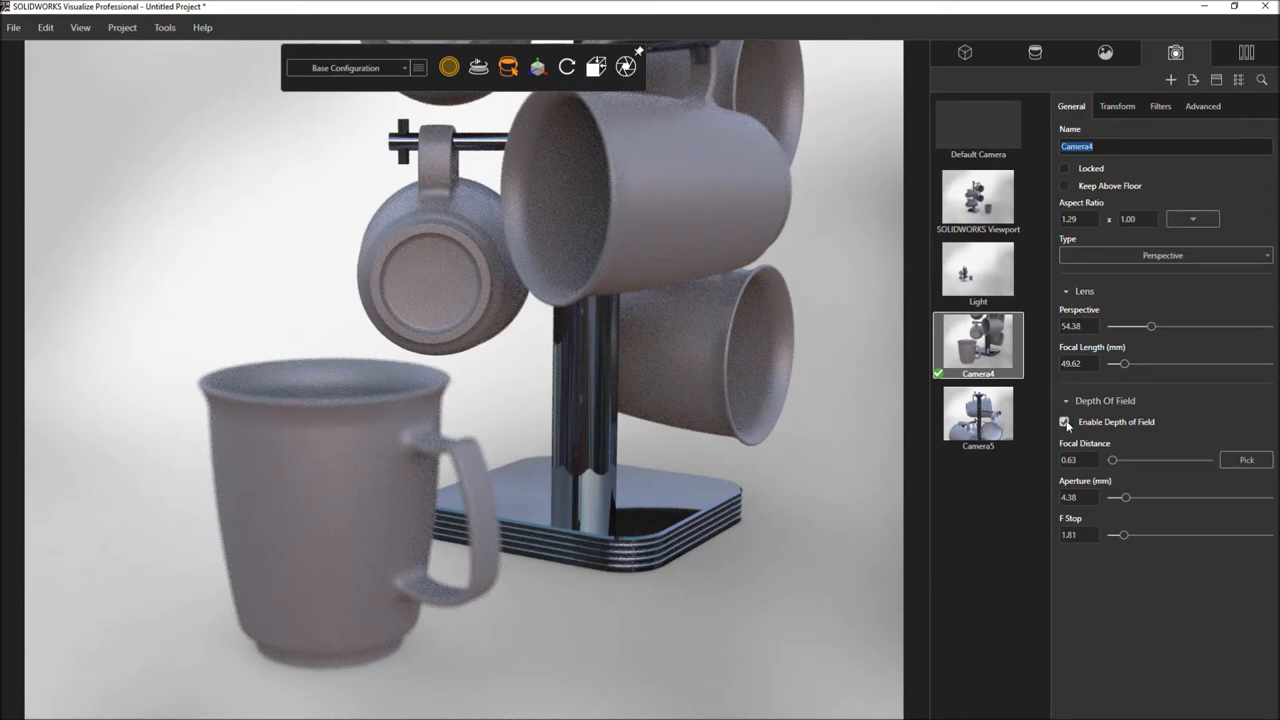
click(1064, 420)
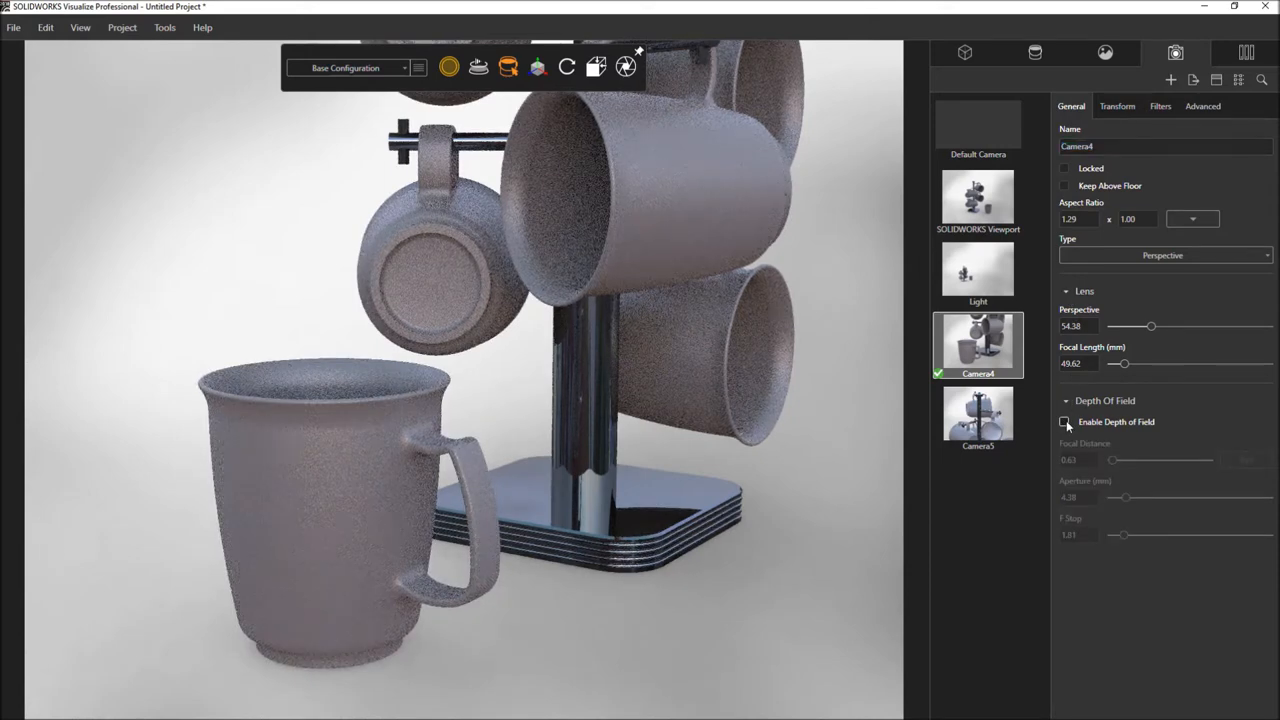
Raise the environment Brightness to 2.50 via viewport Properties, then choose a distant standard view from above.
right_click(800, 490)
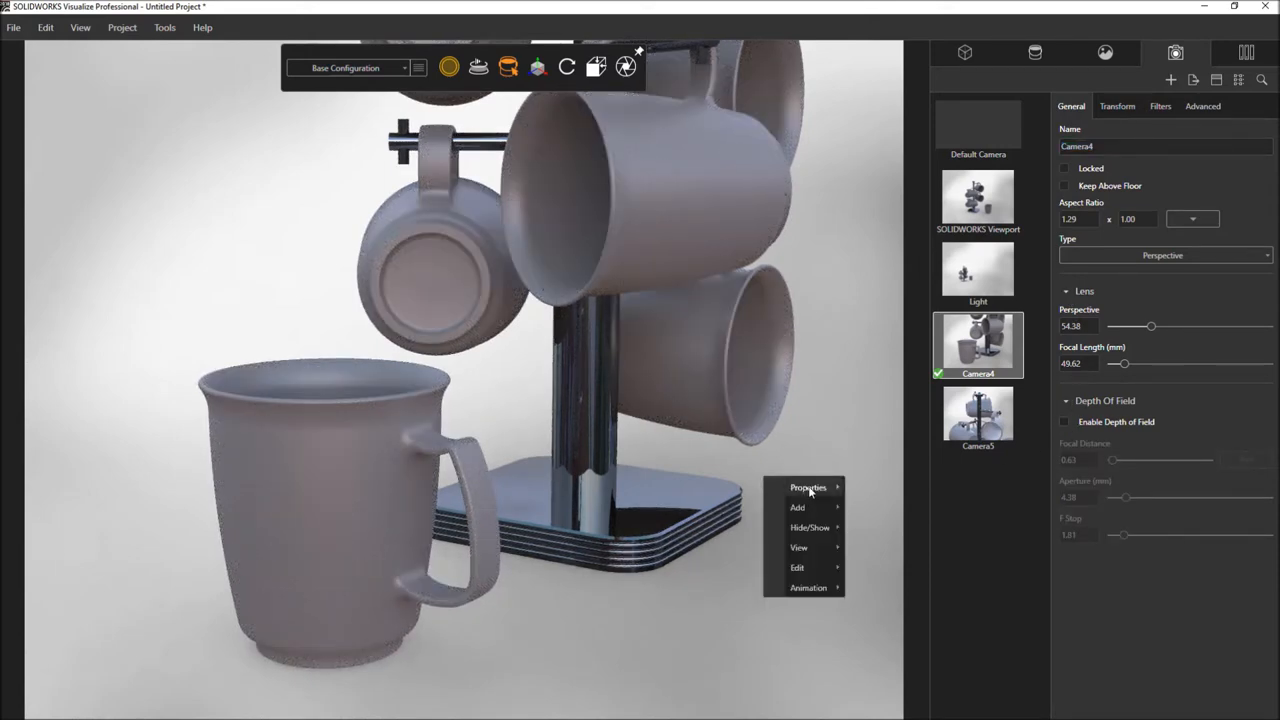
click(808, 488)
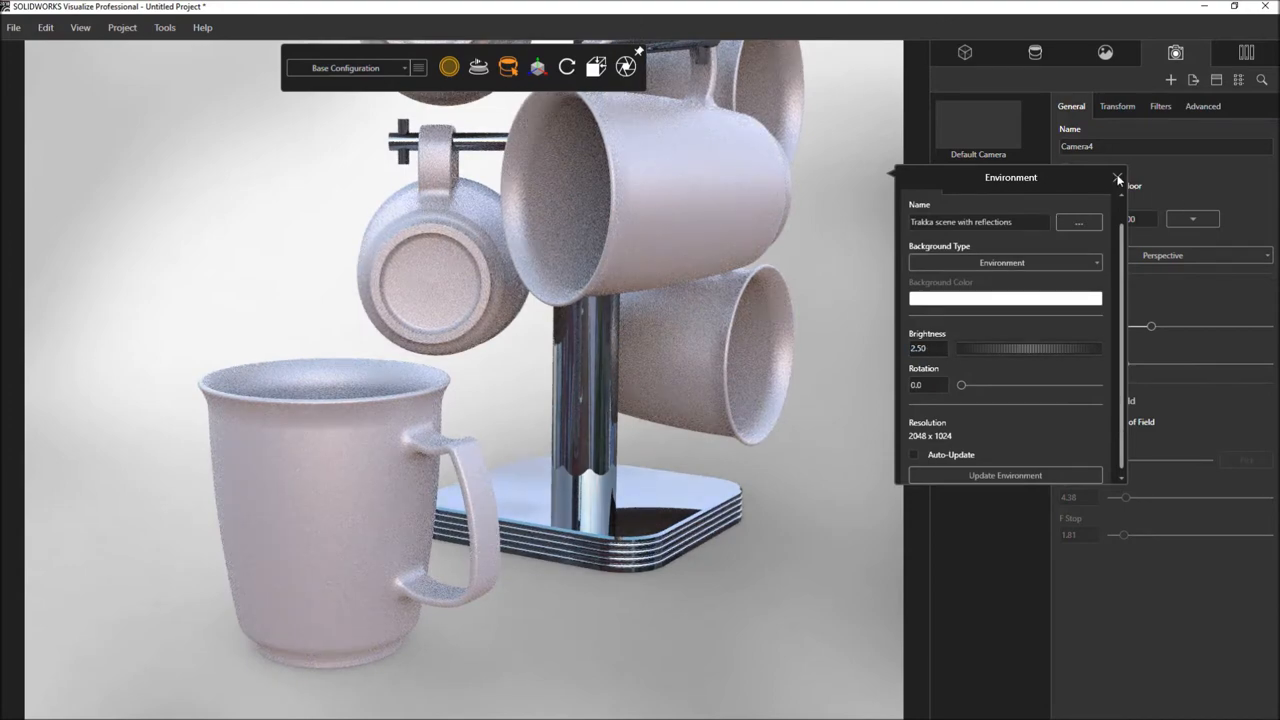
click(1118, 178)
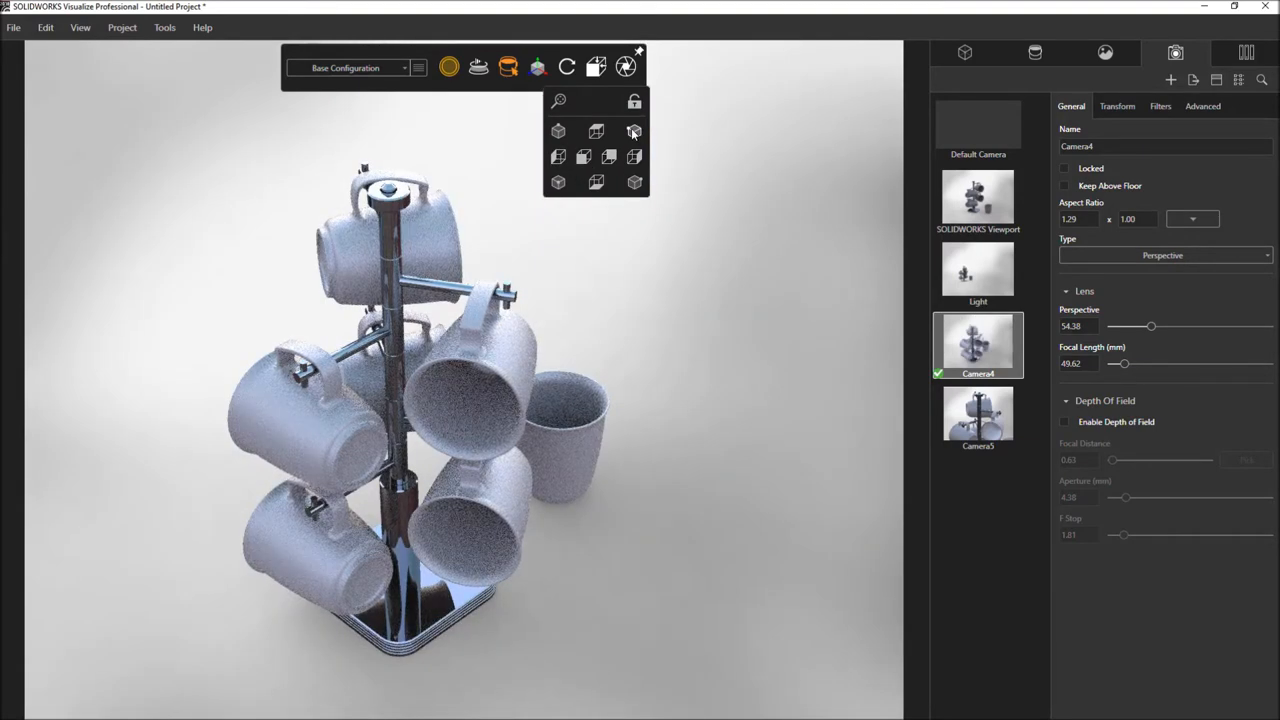
click(634, 100)
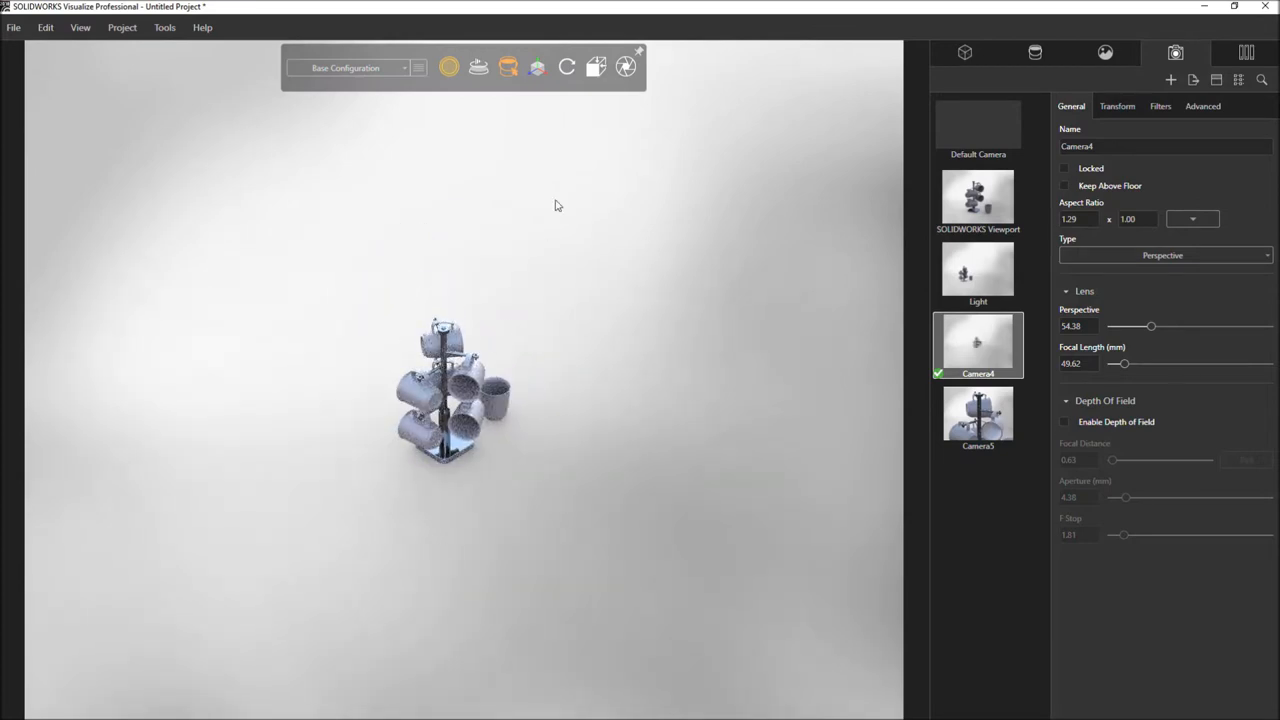
Set the User Interface theme to Light in Tools > Options.
click(596, 68)
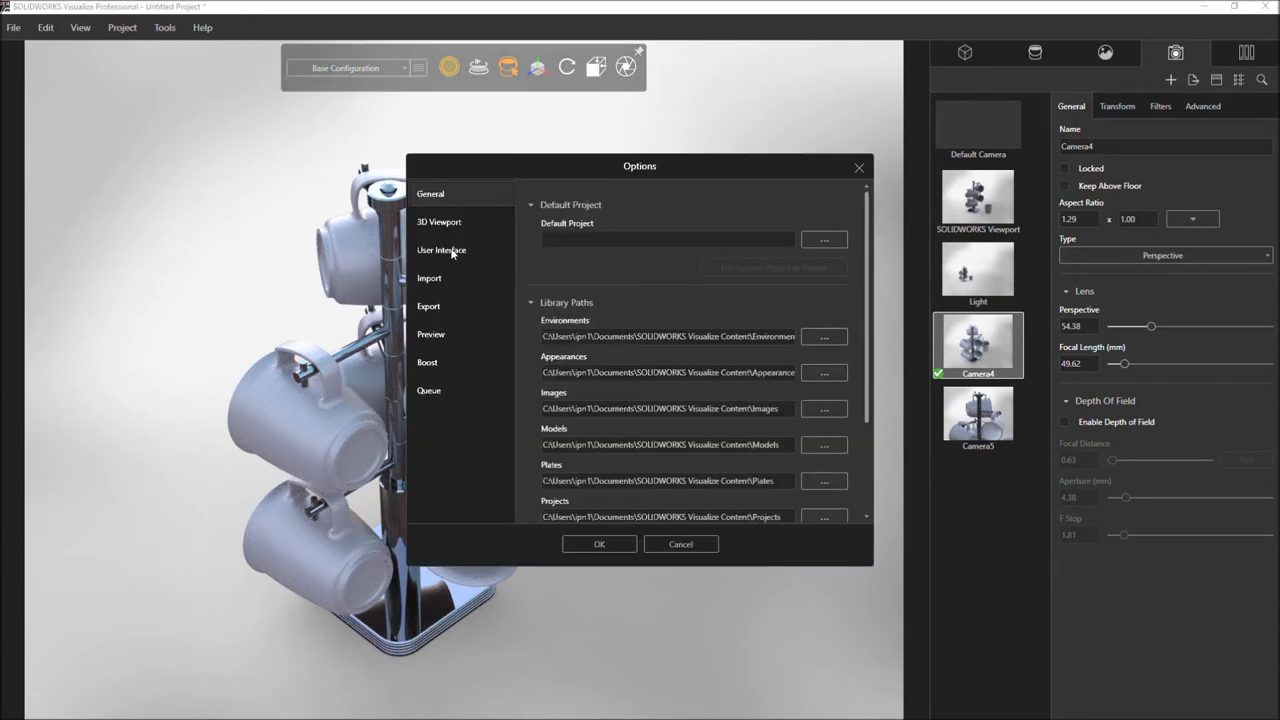
click(440, 250)
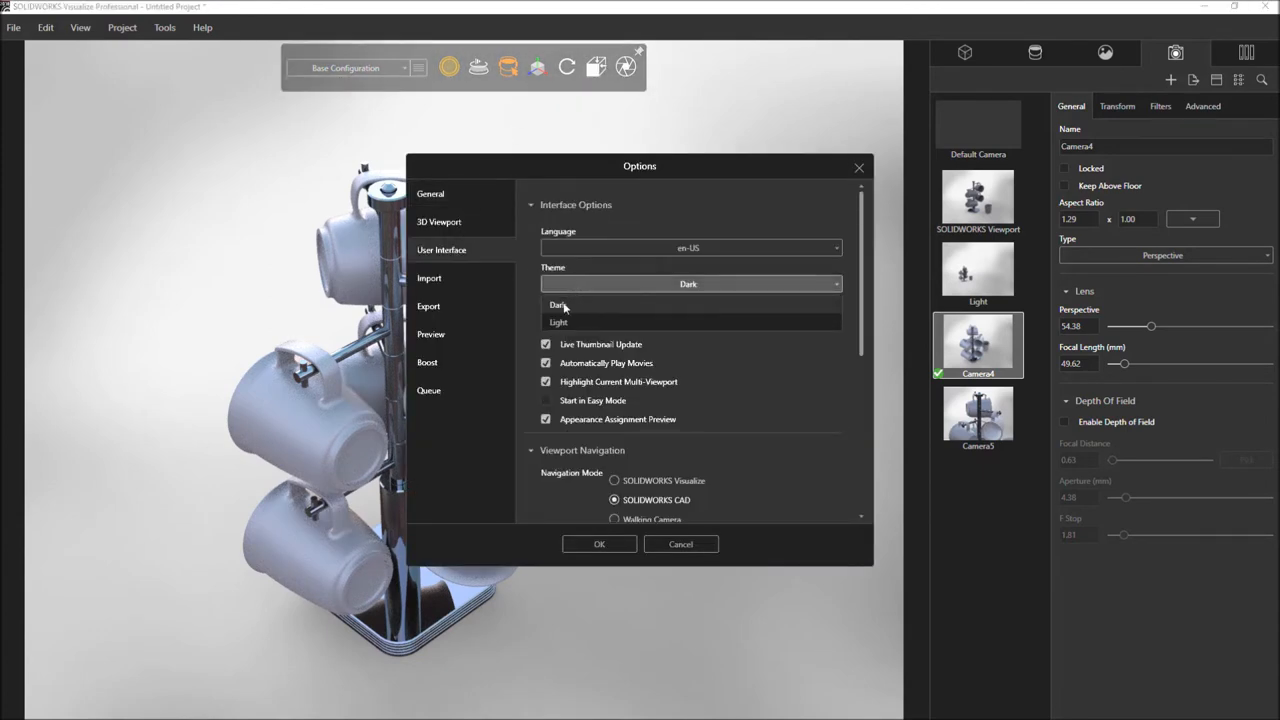
click(558, 322)
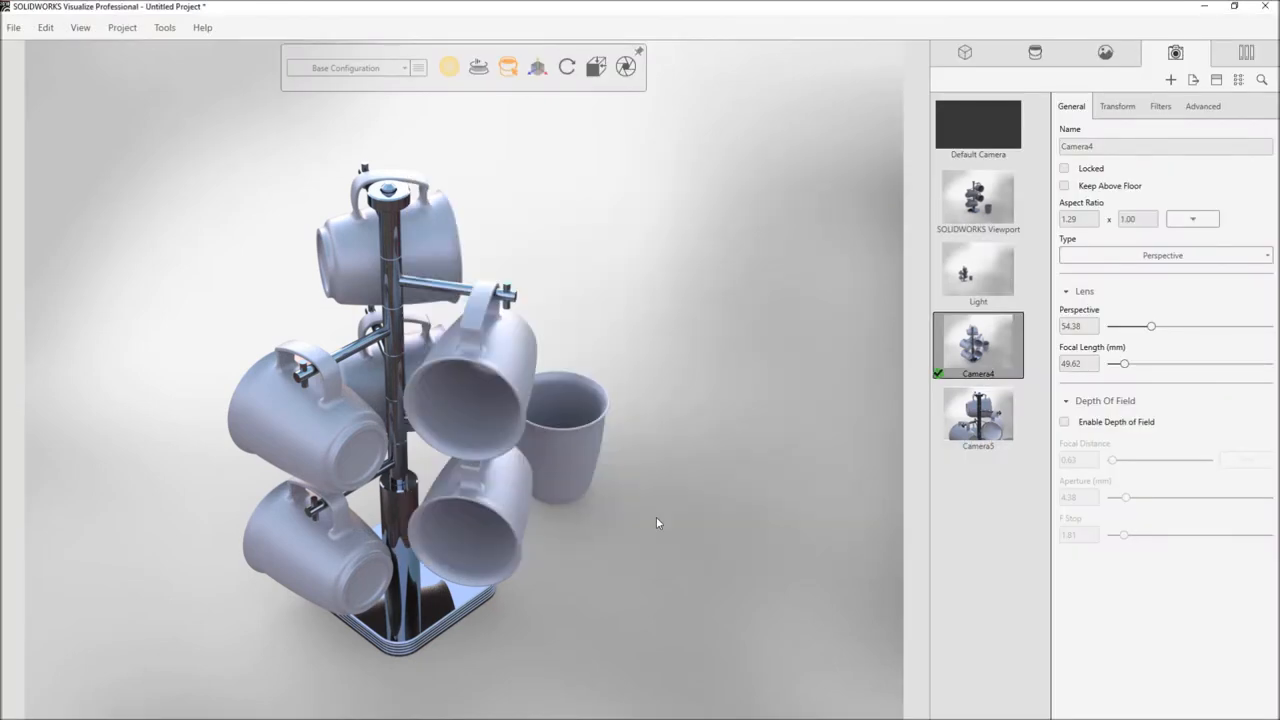
Switch to Camera3's close-up view and apply the High Gloss blue plastic appearance to the mugs.
click(976, 418)
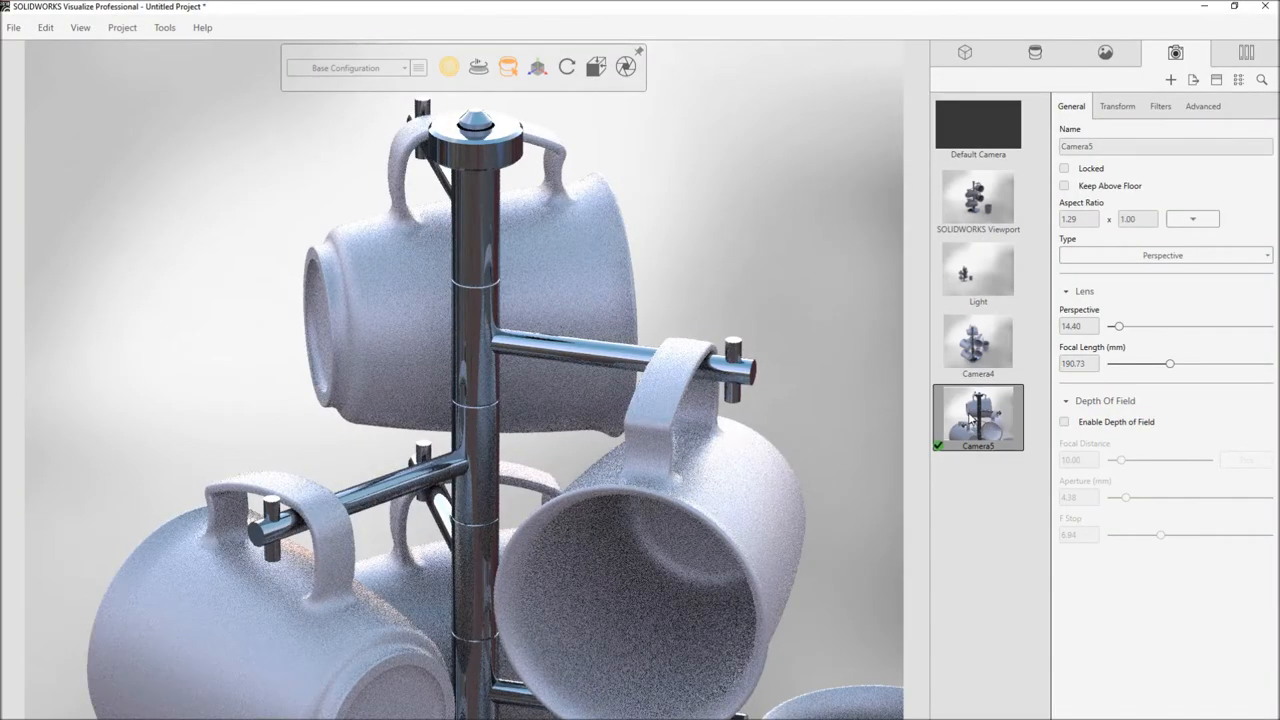
click(1246, 52)
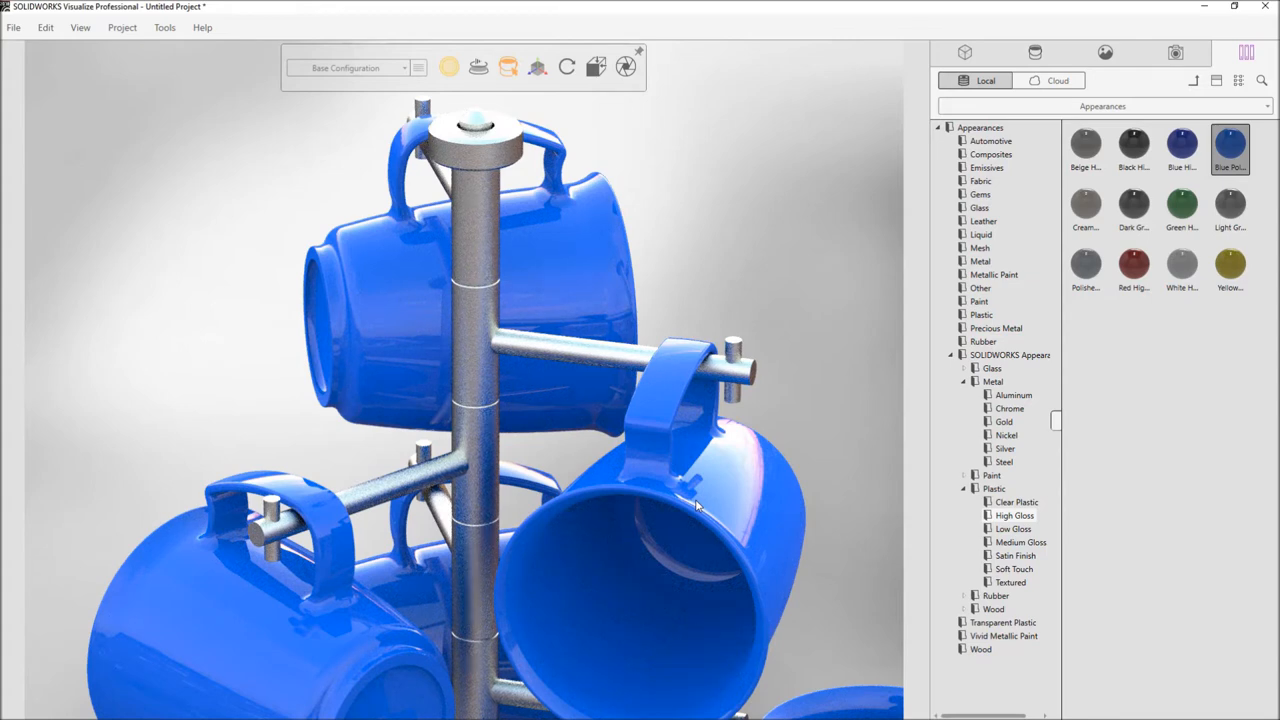
Make the scene's area Light visible and change its Type from Plane to Disc, then Tube.
click(1176, 52)
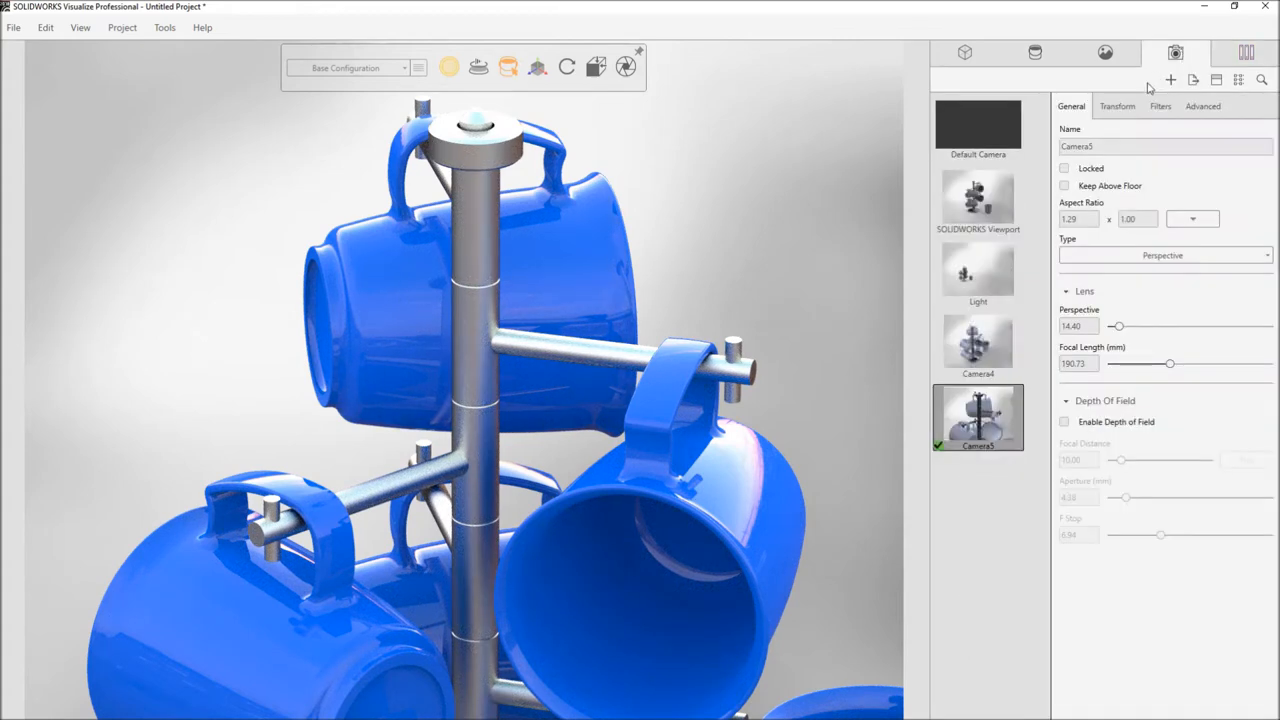
click(976, 272)
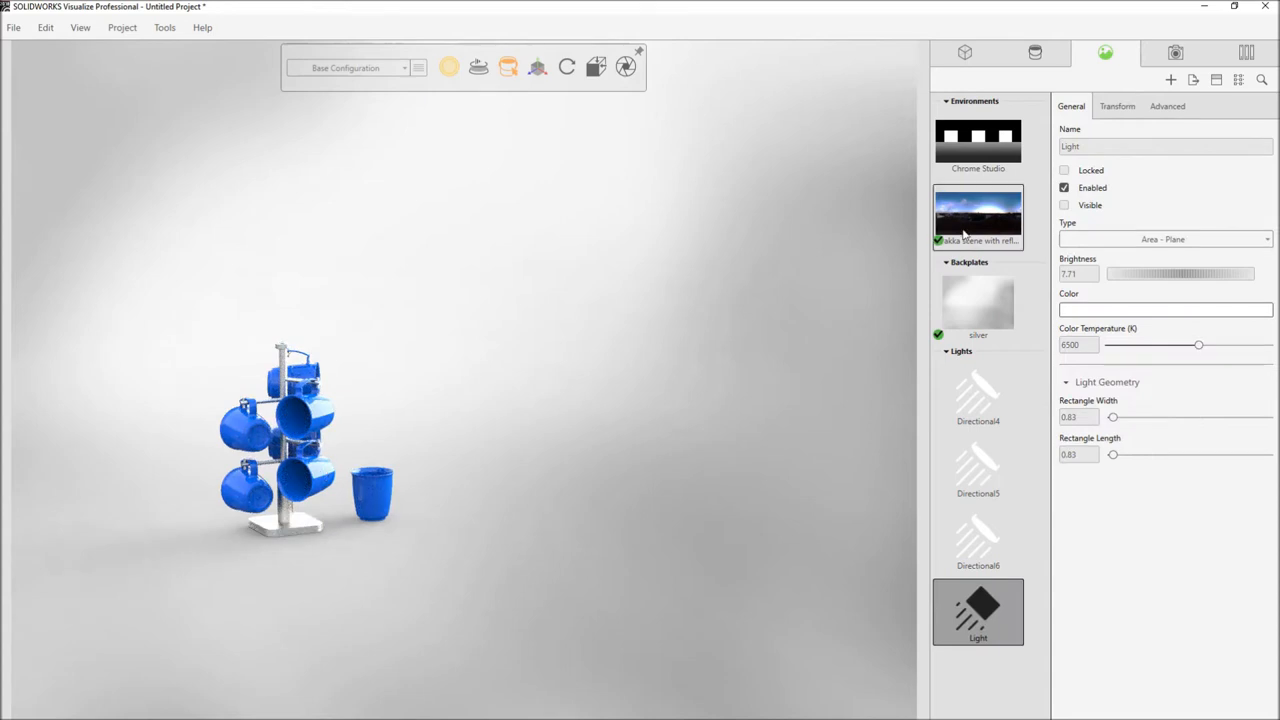
click(1064, 204)
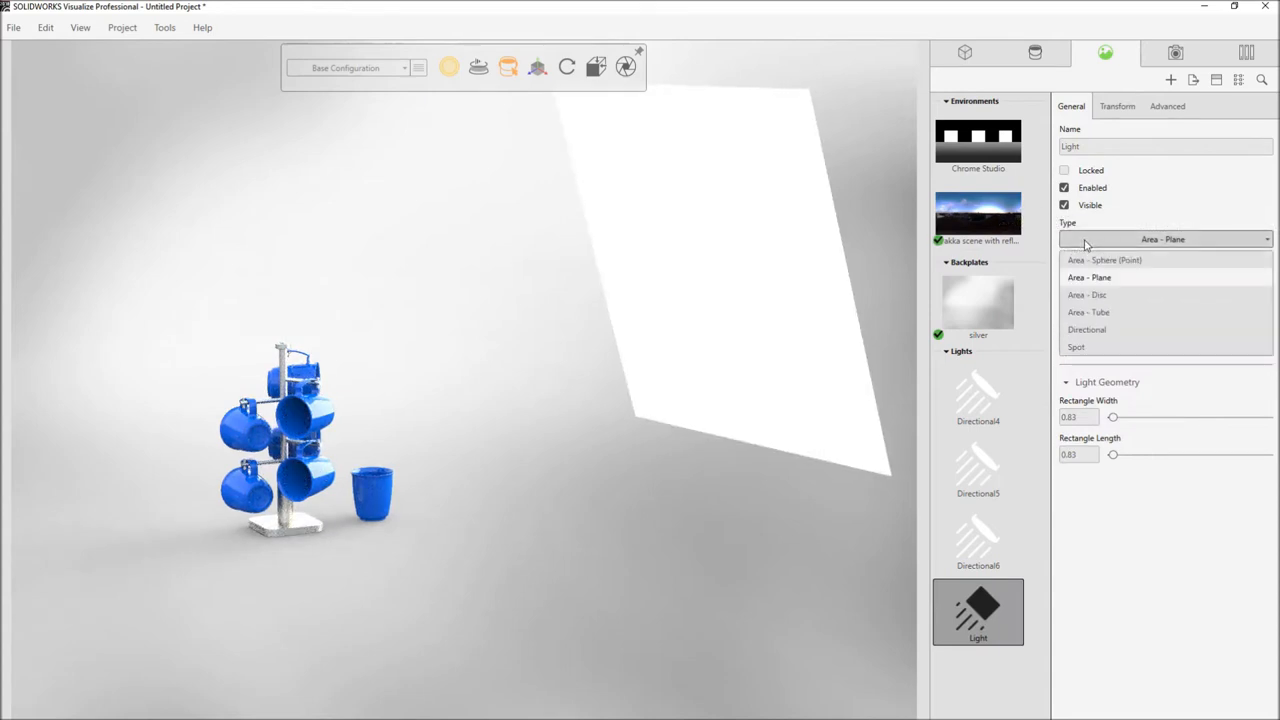
mouse_move(1100, 296)
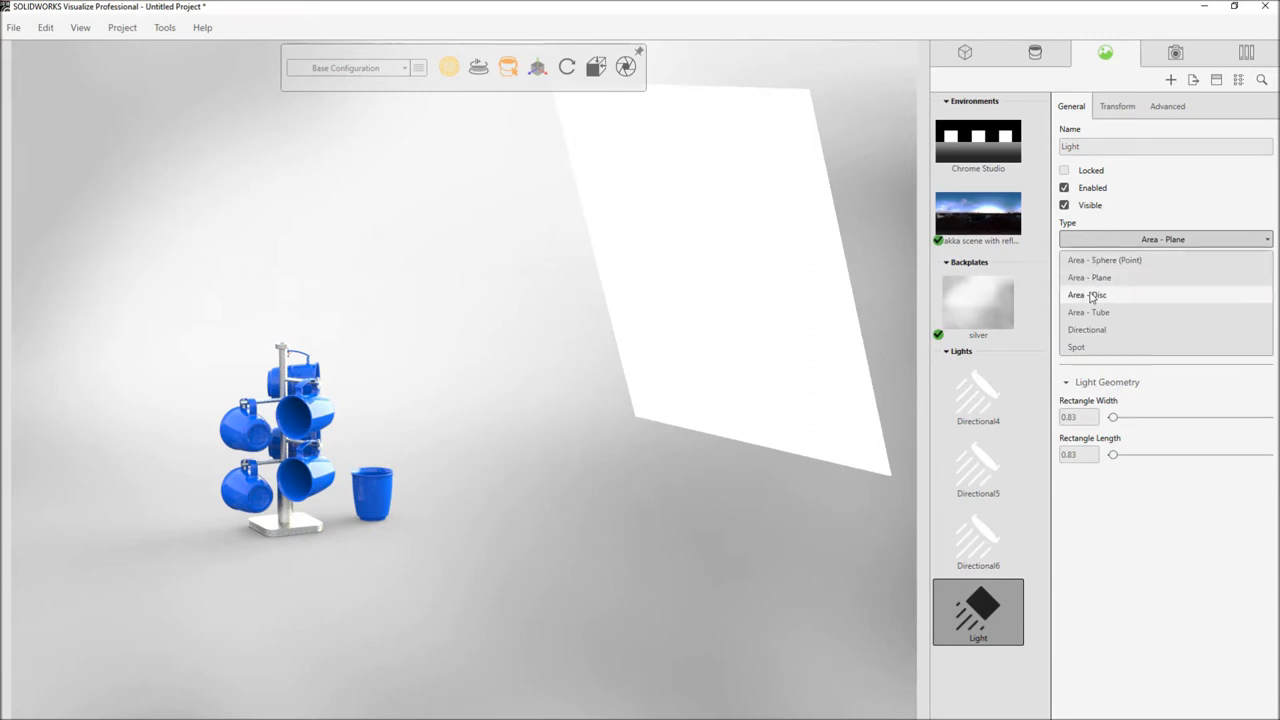
click(1088, 294)
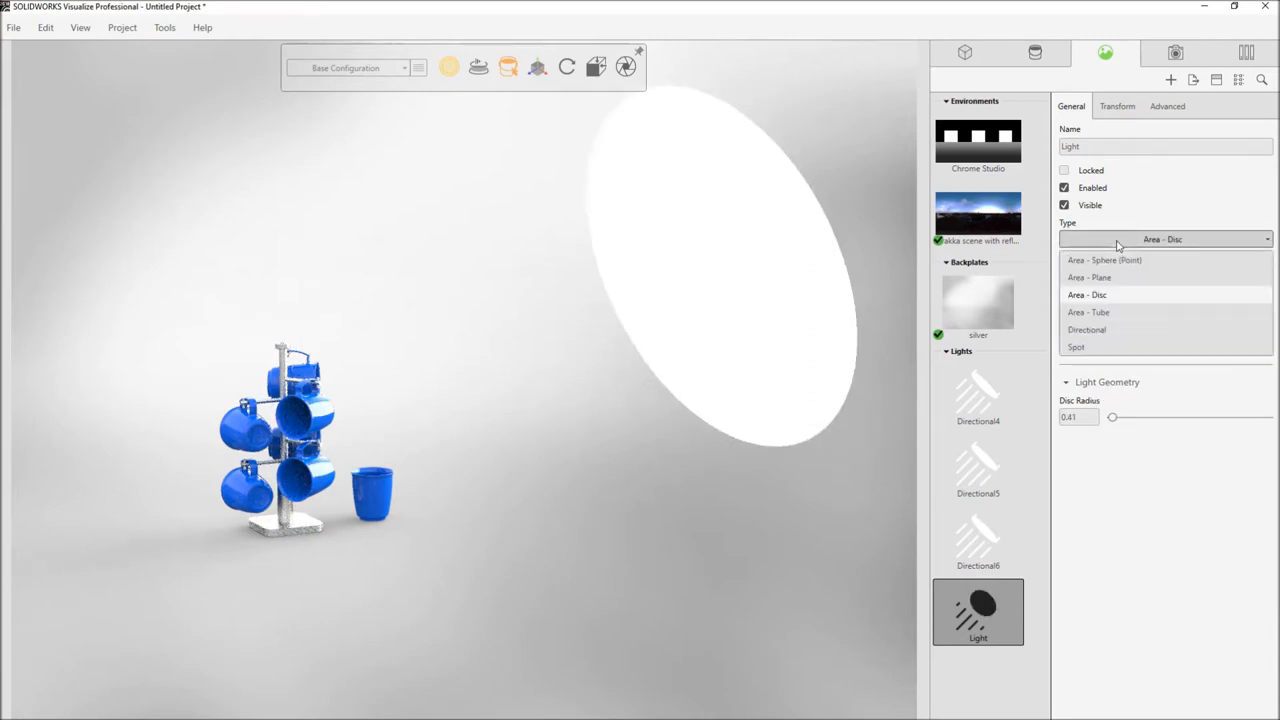
click(1088, 312)
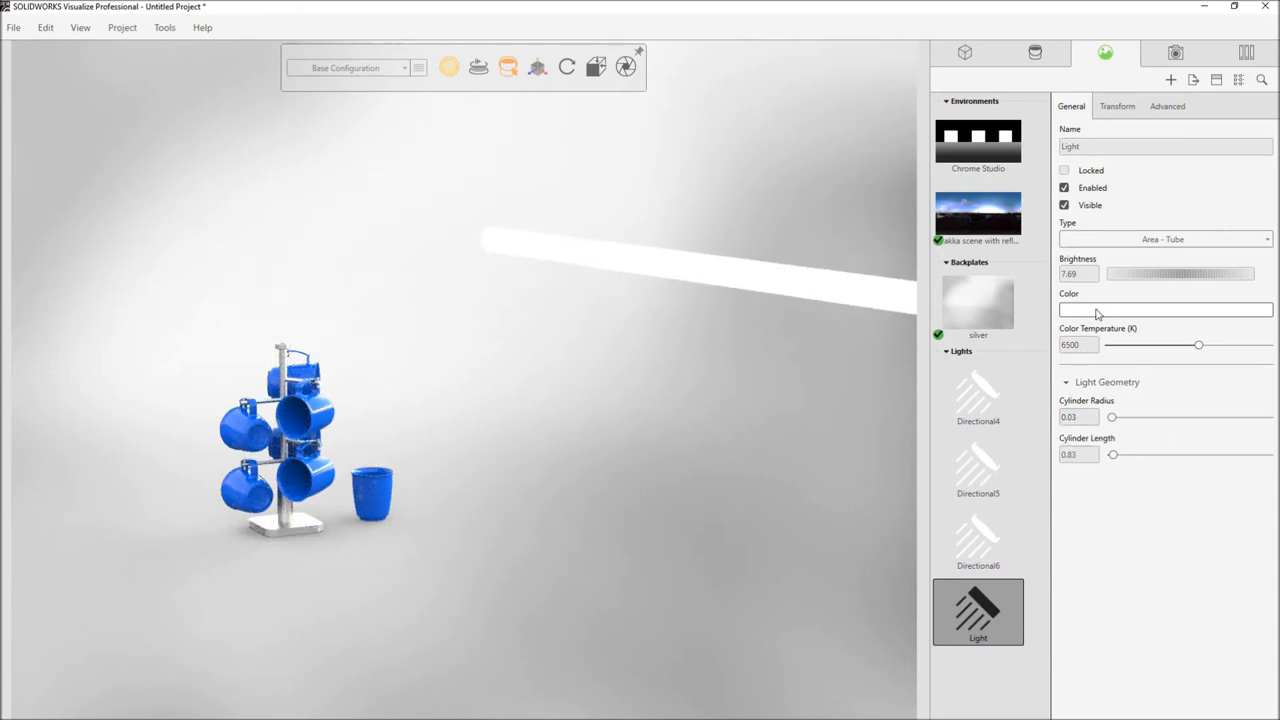
Colour the tube light yellow, drag its Longitude to swing it around the mug tree, then open the Trakka 860-1 project.
click(1164, 308)
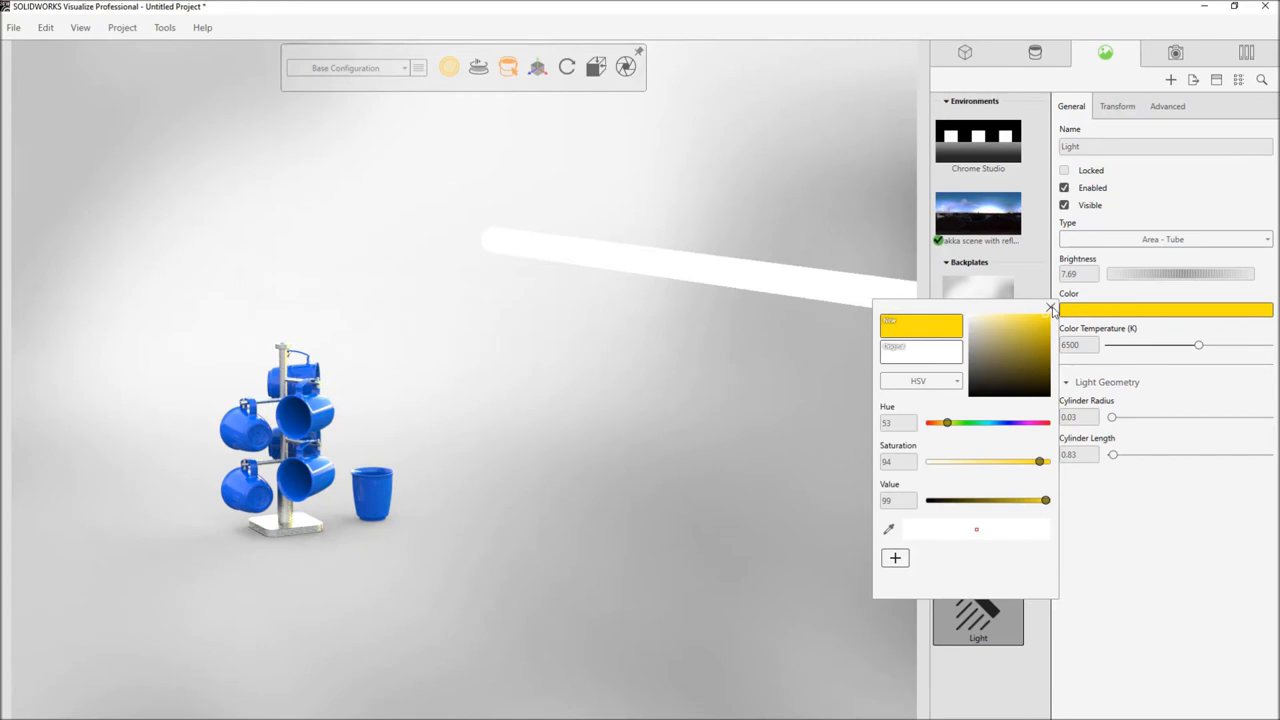
click(1052, 308)
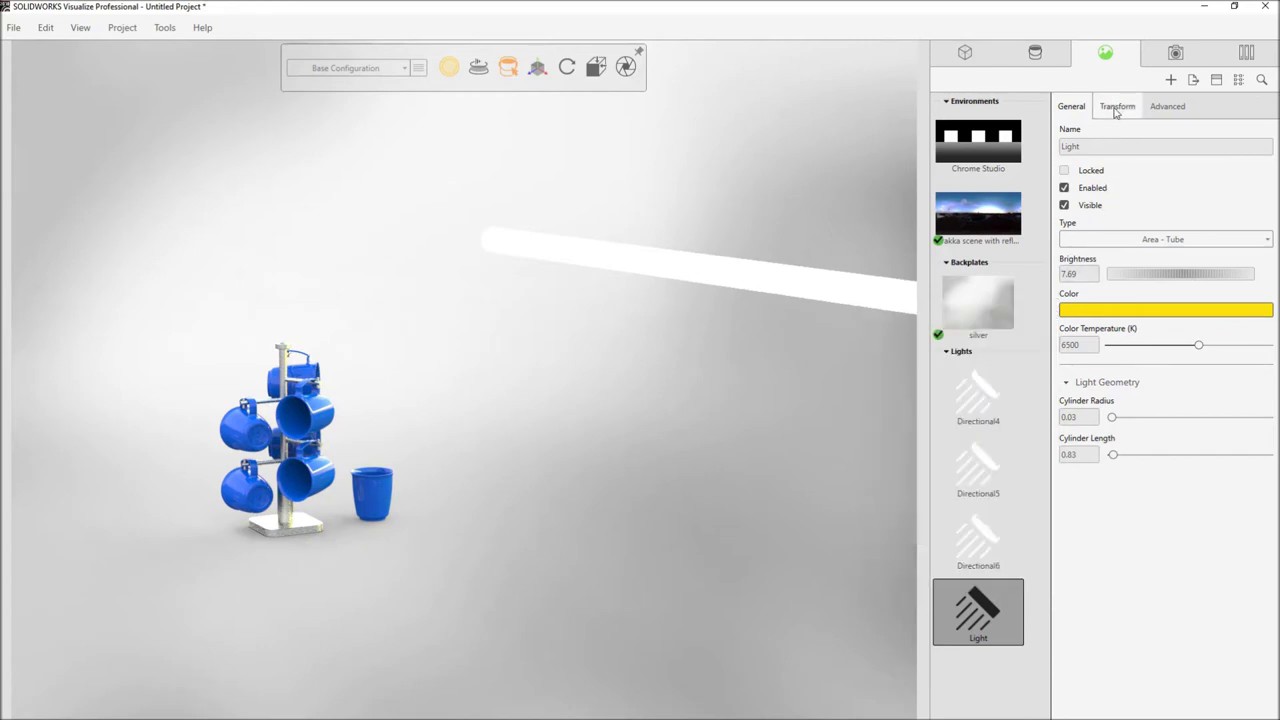
click(1116, 106)
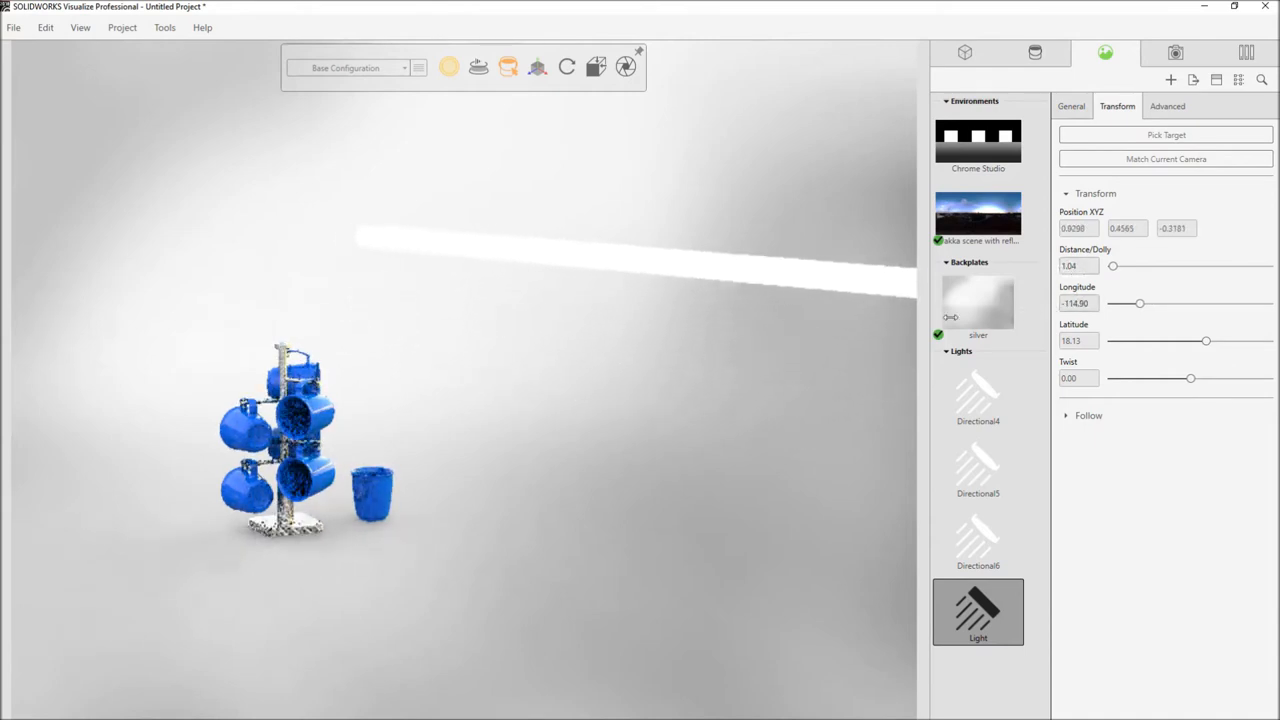
drag(1140, 304, 1150, 304)
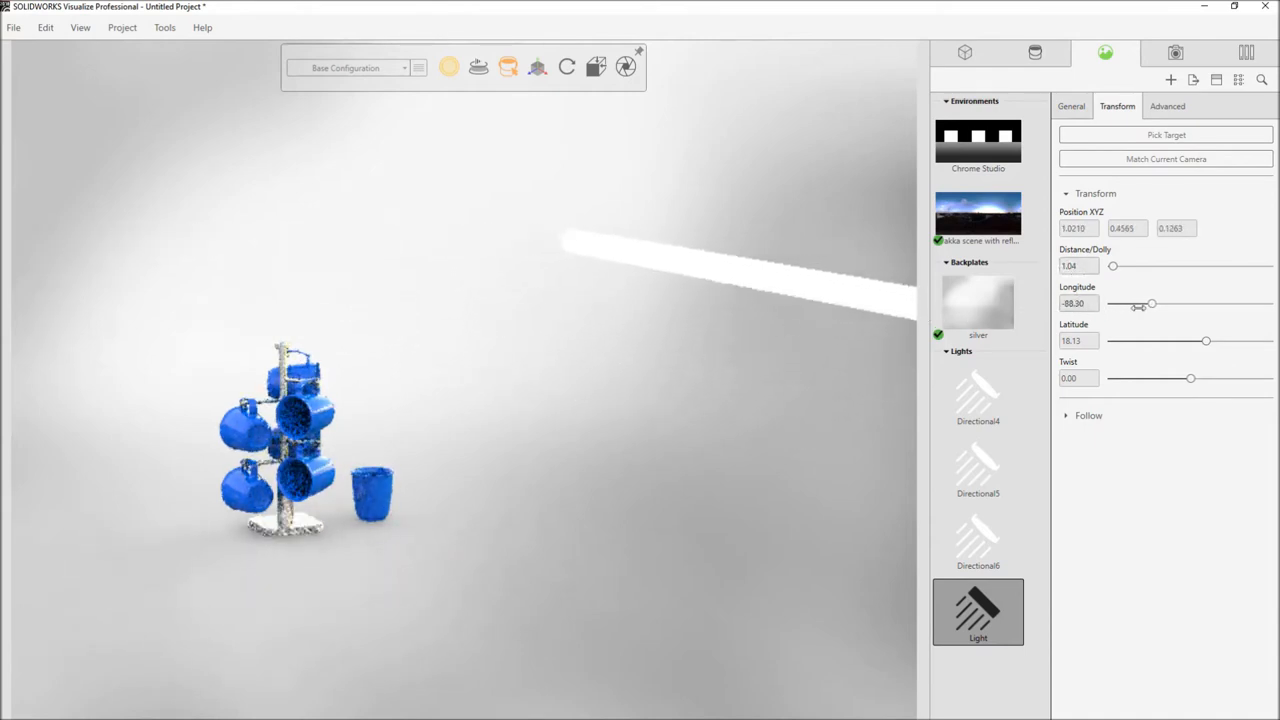
click(596, 68)
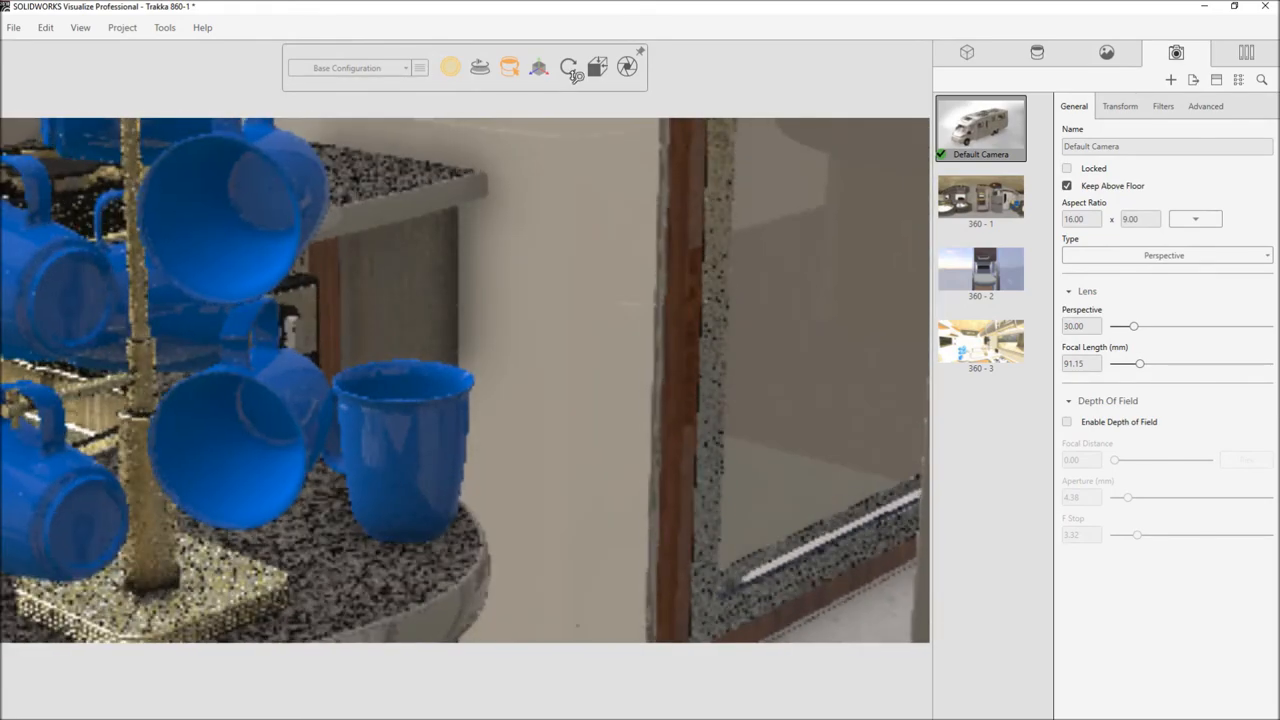
Activate the spherical 360 - 1 camera with Preview Projected Image on and drag to look around the sink and mugs.
click(980, 200)
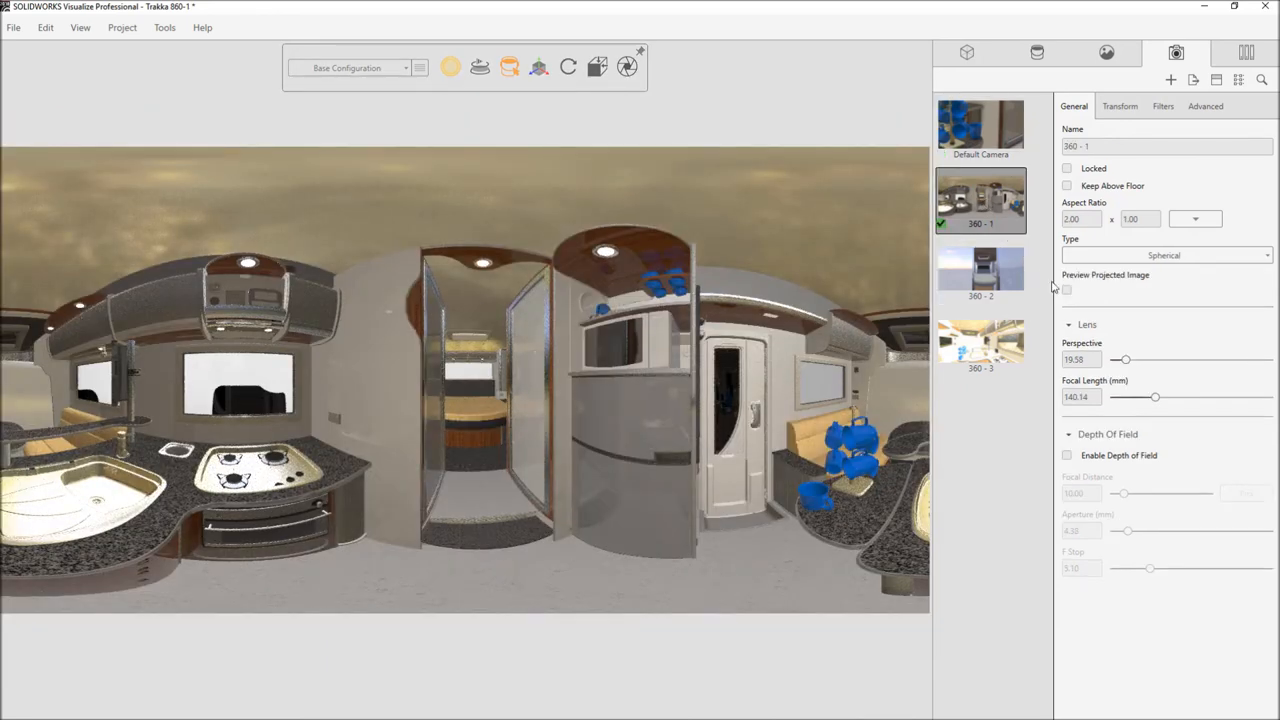
click(1066, 290)
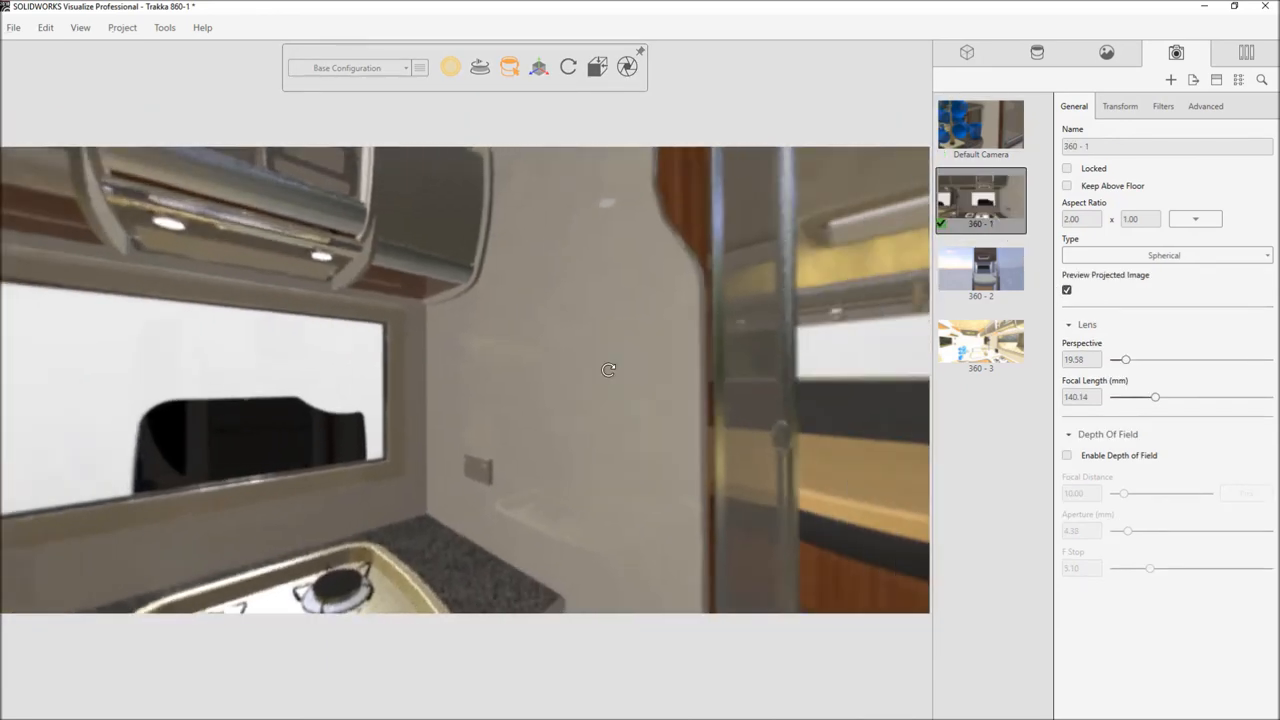
drag(608, 370, 408, 334)
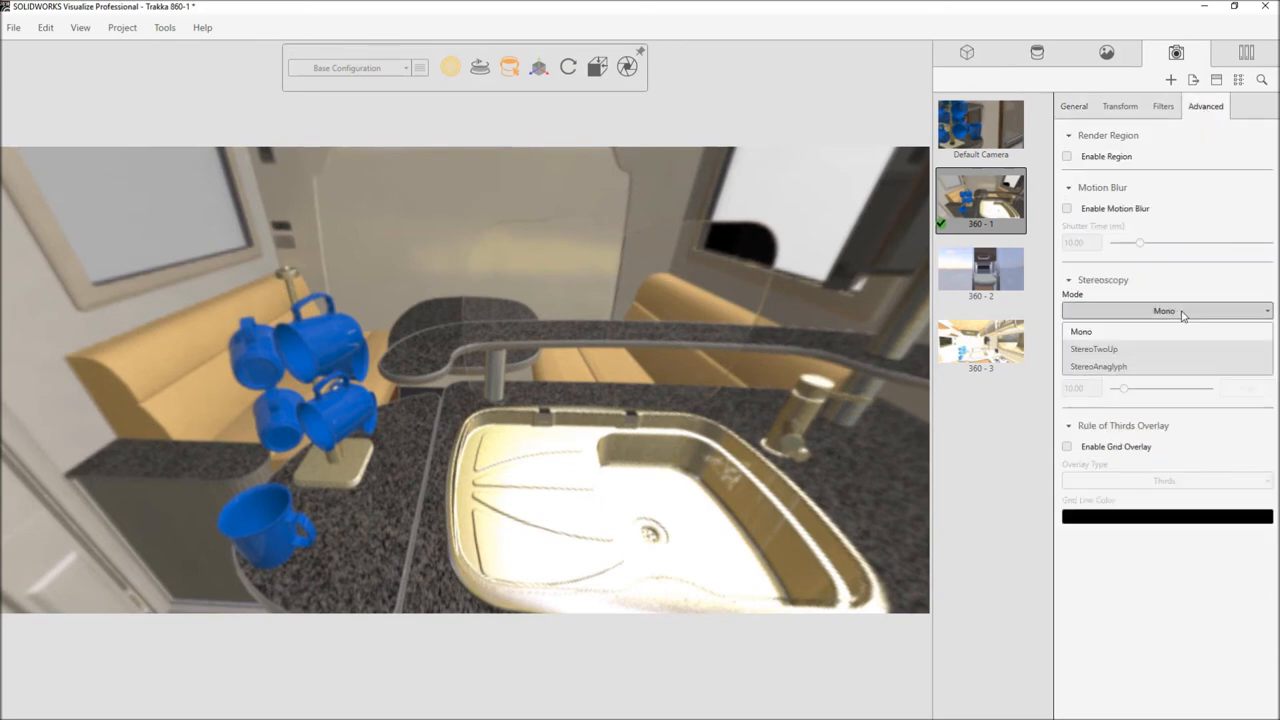
Set Stereoscopy Mode to top-and-bottom output and look around the kitchen in stereo.
click(1092, 348)
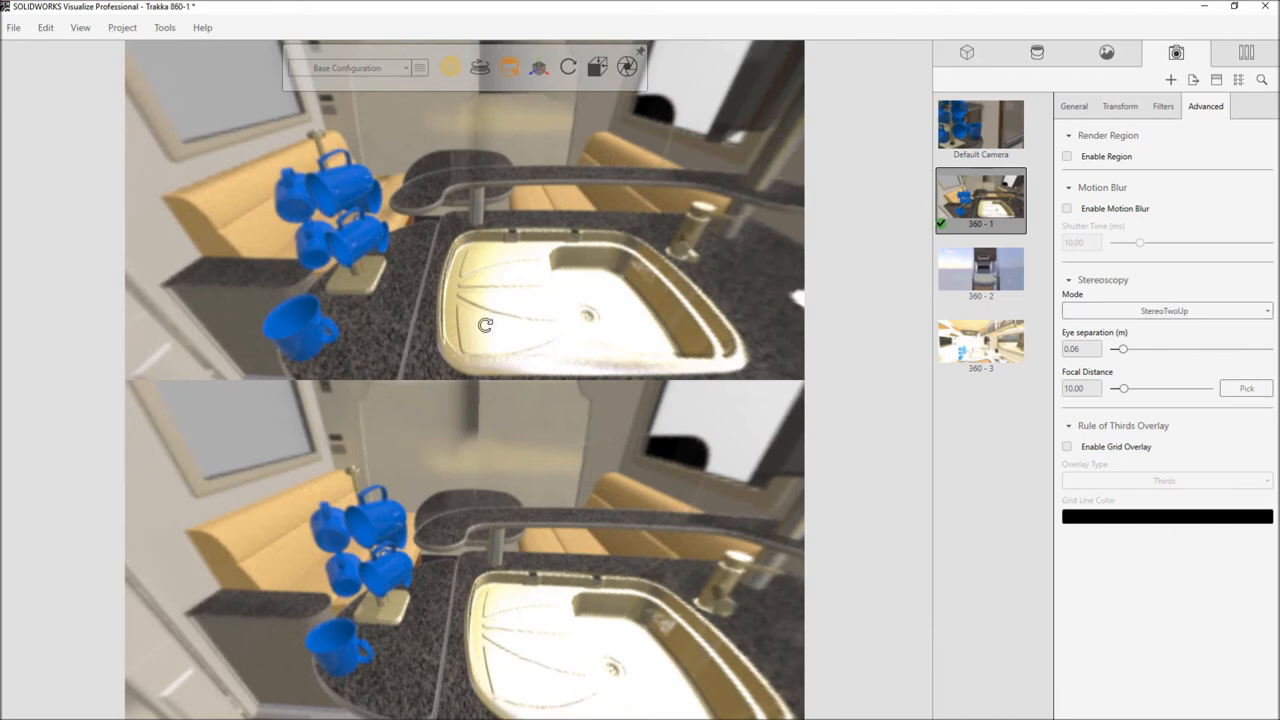
drag(484, 324, 630, 292)
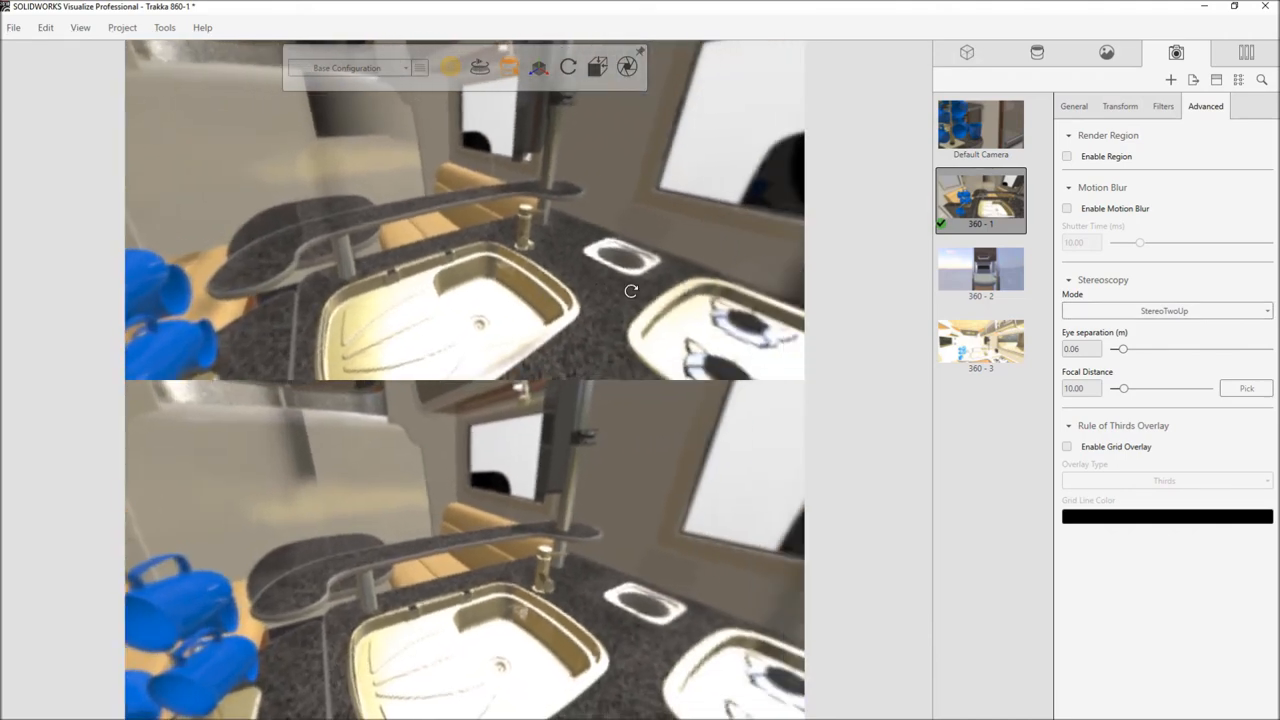